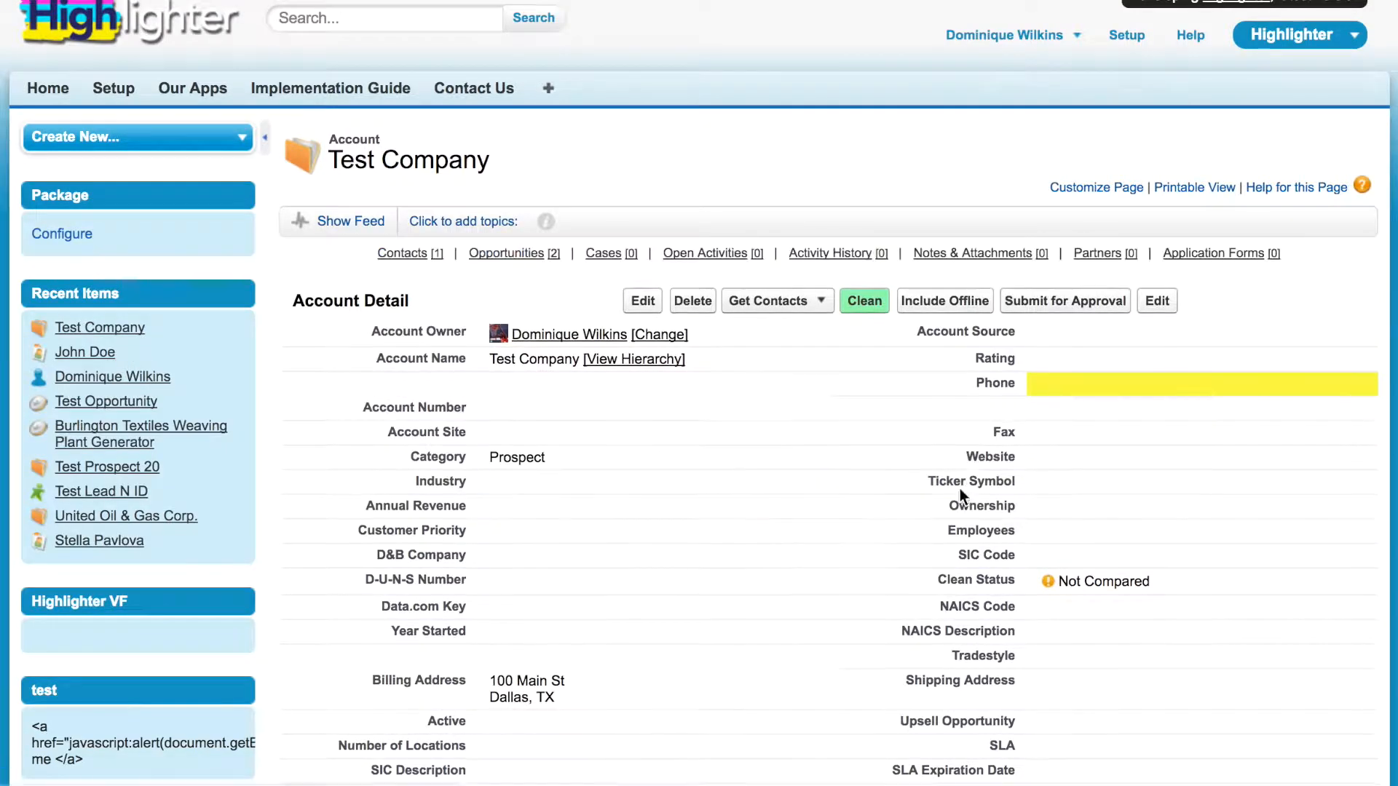
- Review the Clean button rule and the Phone field highlight rule, then close both unchanged
scroll(down, 3)
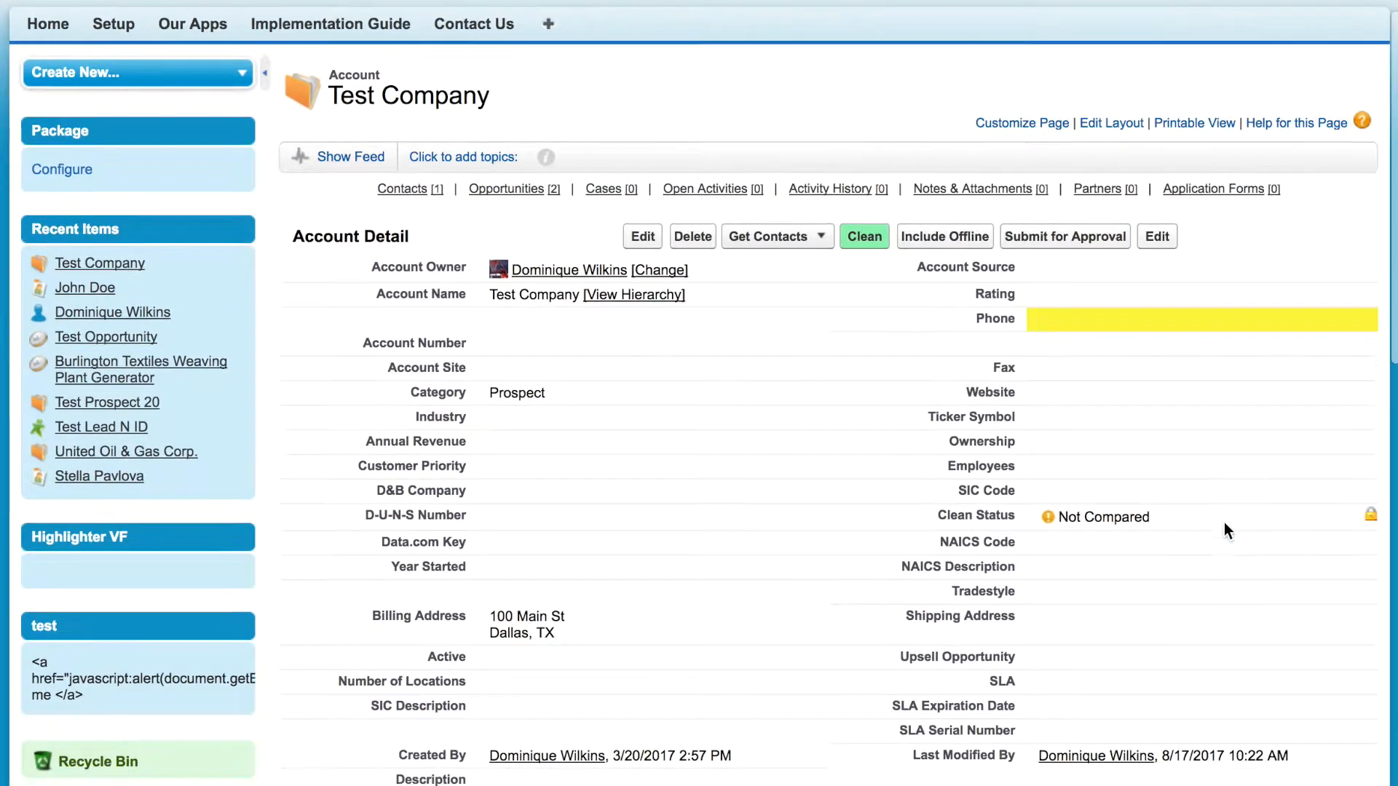
mouse_move(1083, 327)
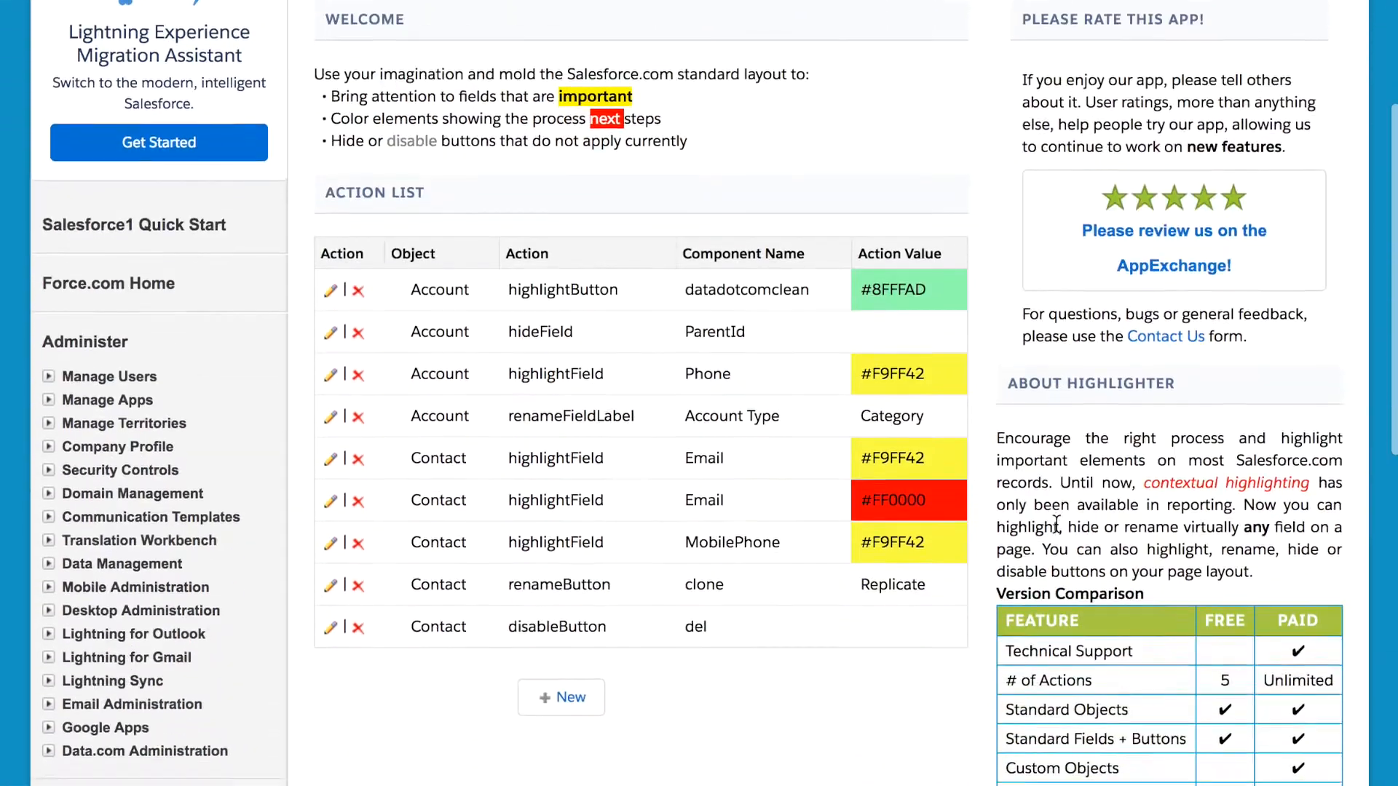
scroll(down, 3)
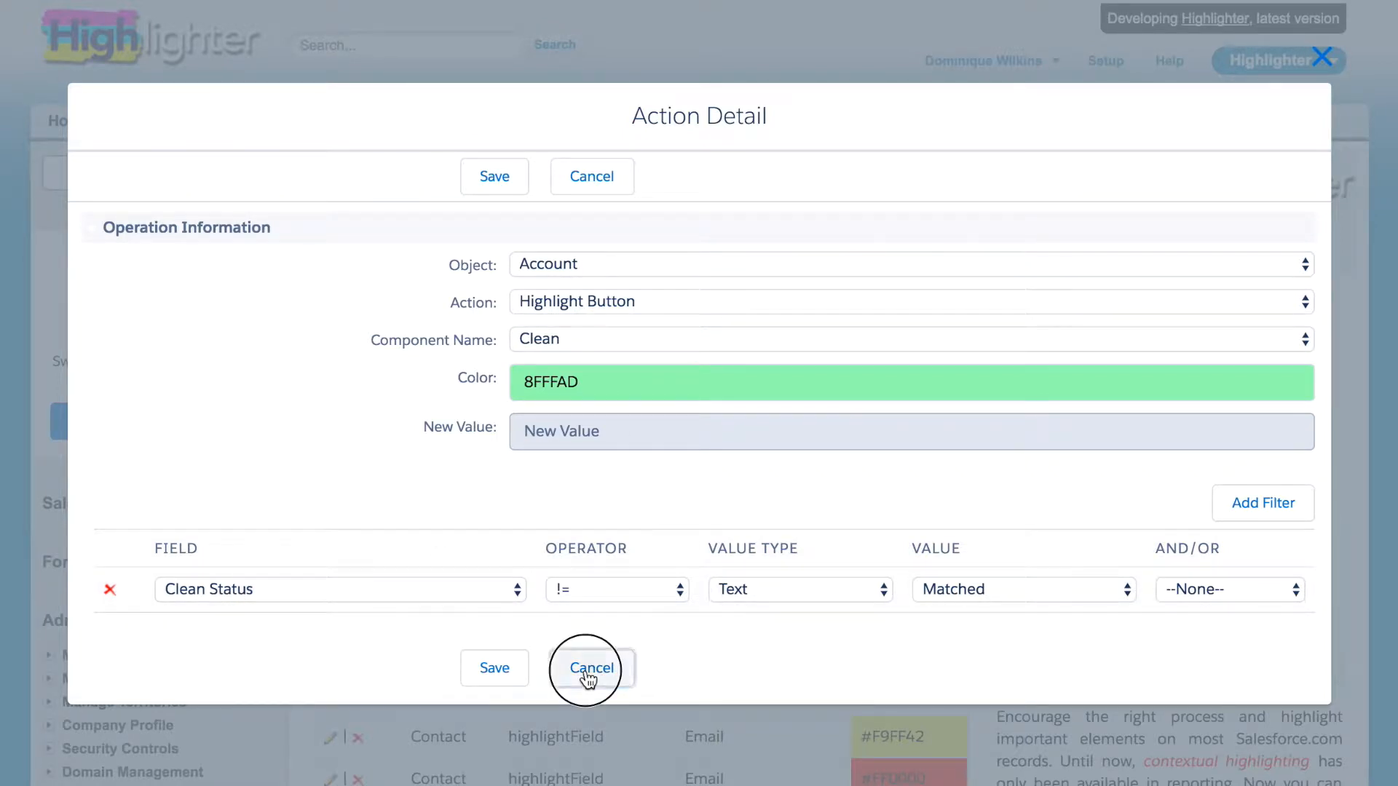
click(591, 668)
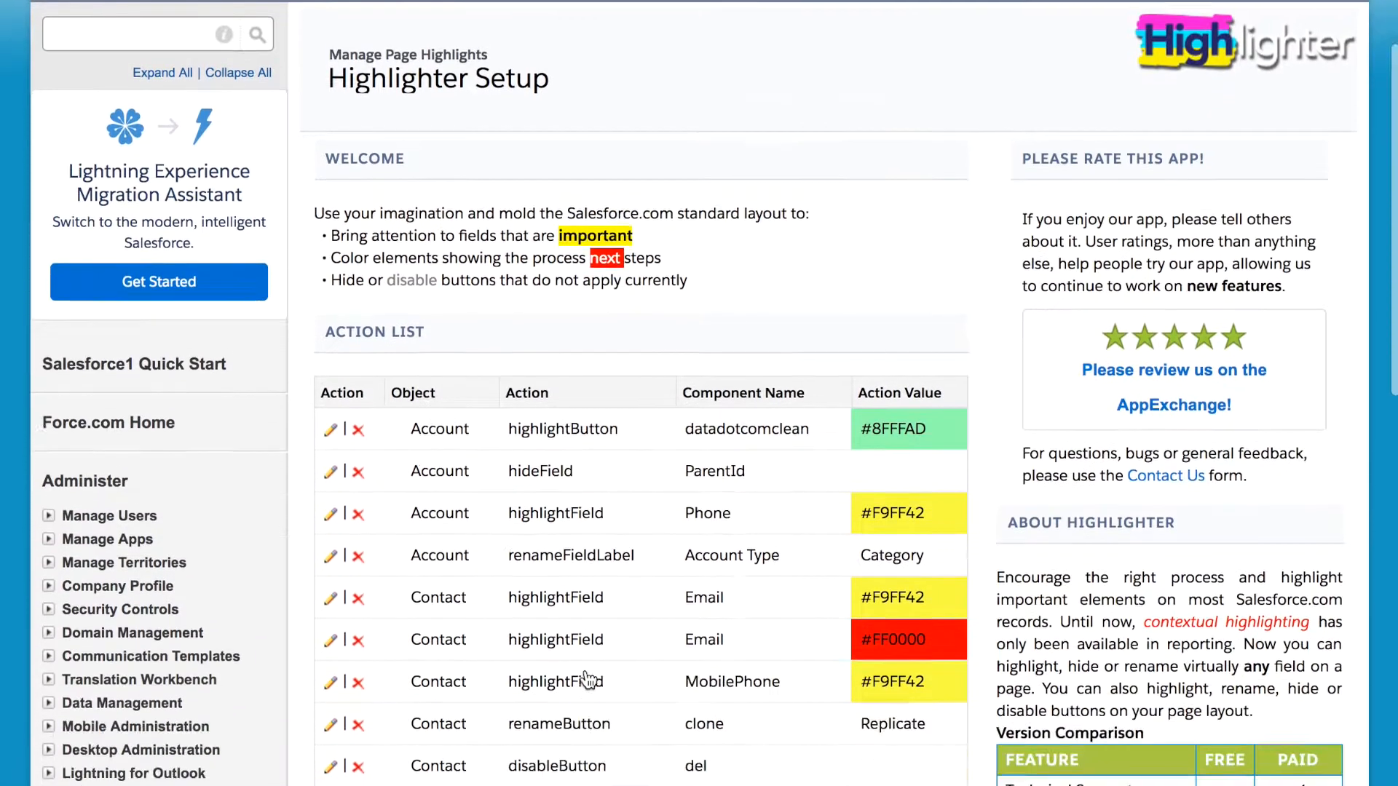
scroll(down, 3)
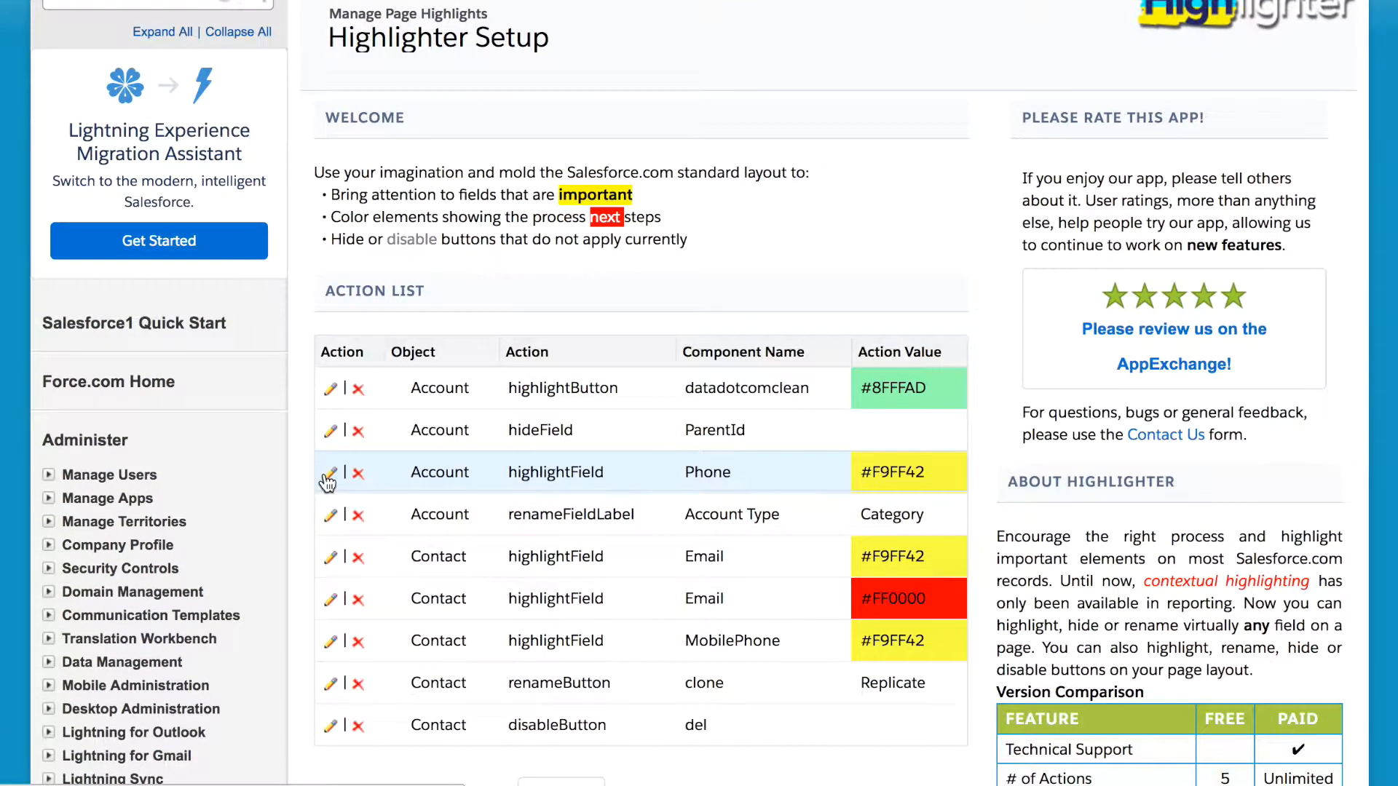
mouse_move(715, 545)
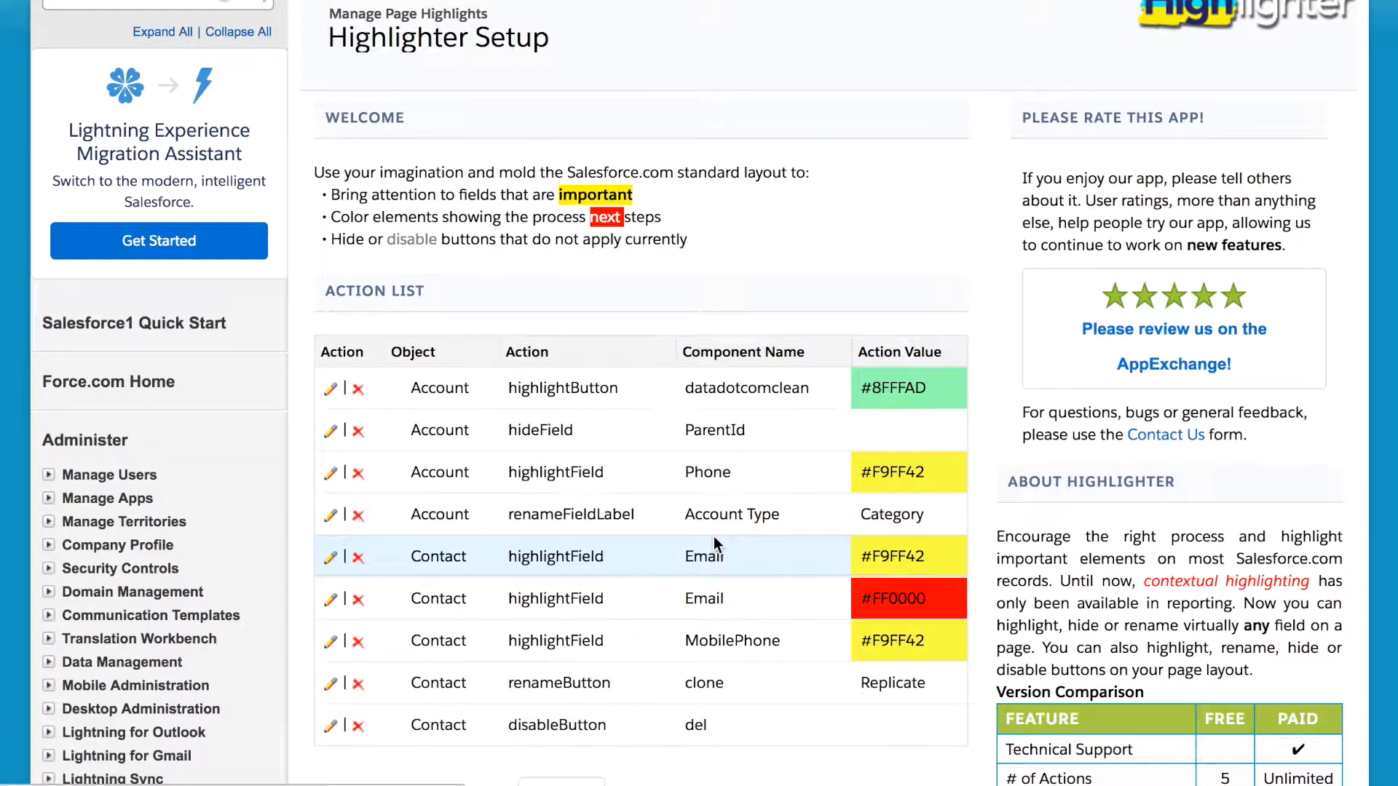
click(329, 472)
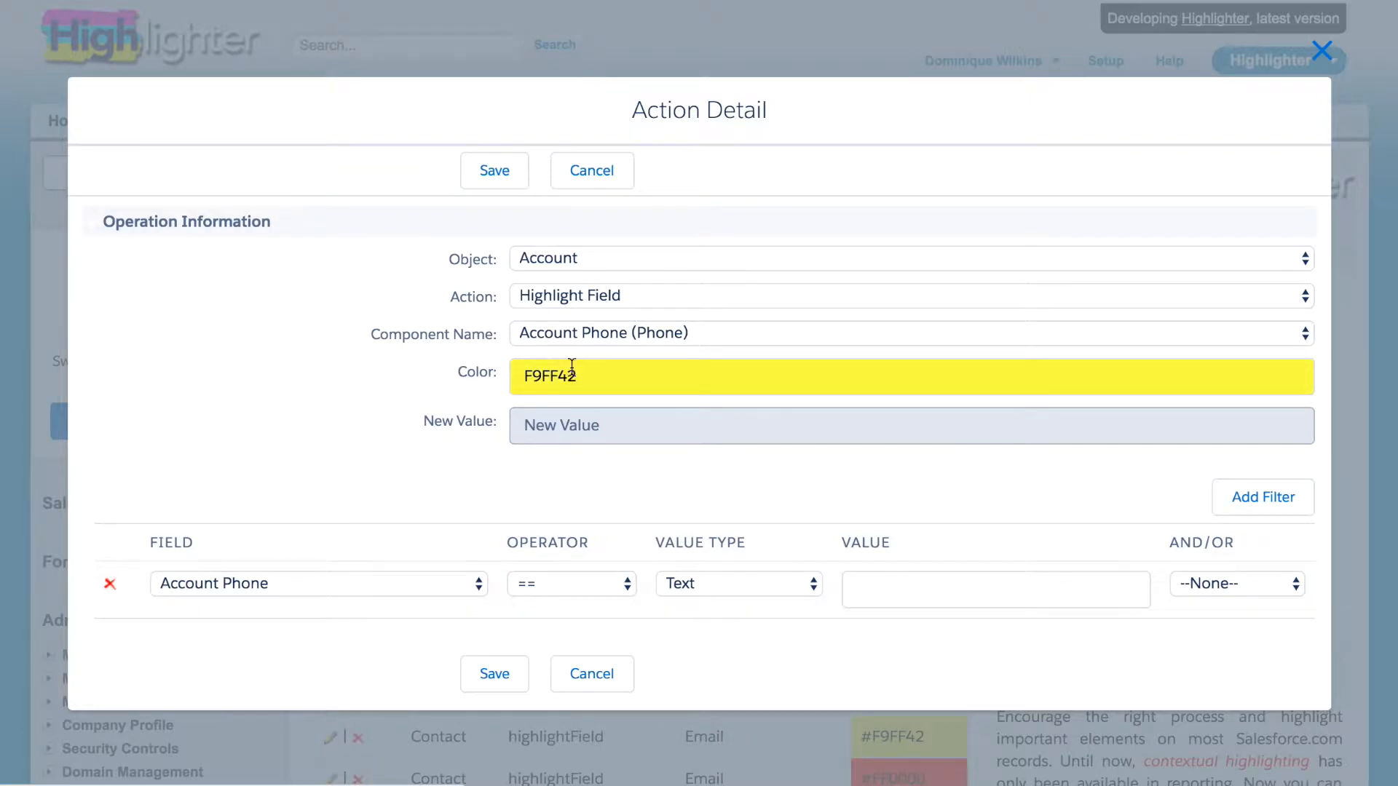
mouse_move(882, 580)
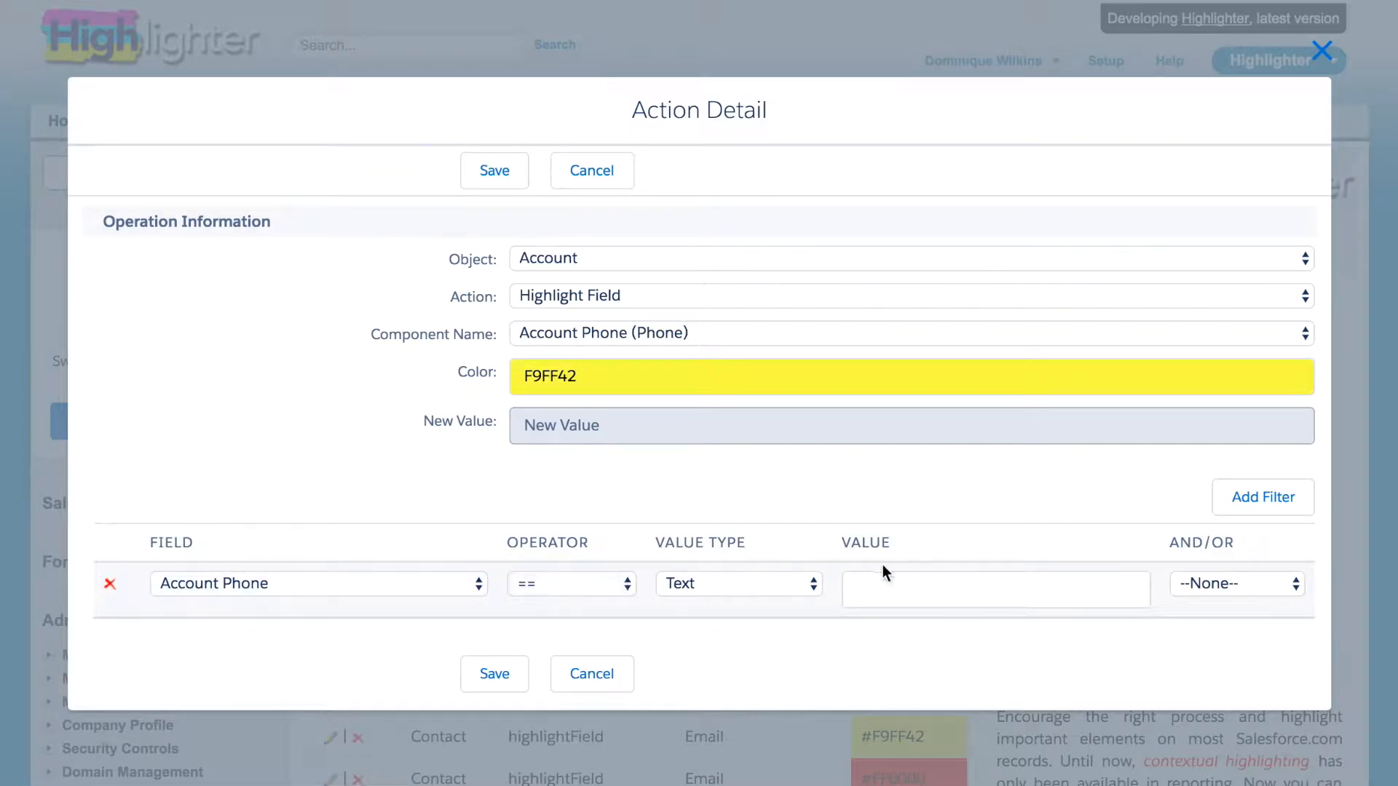
click(591, 171)
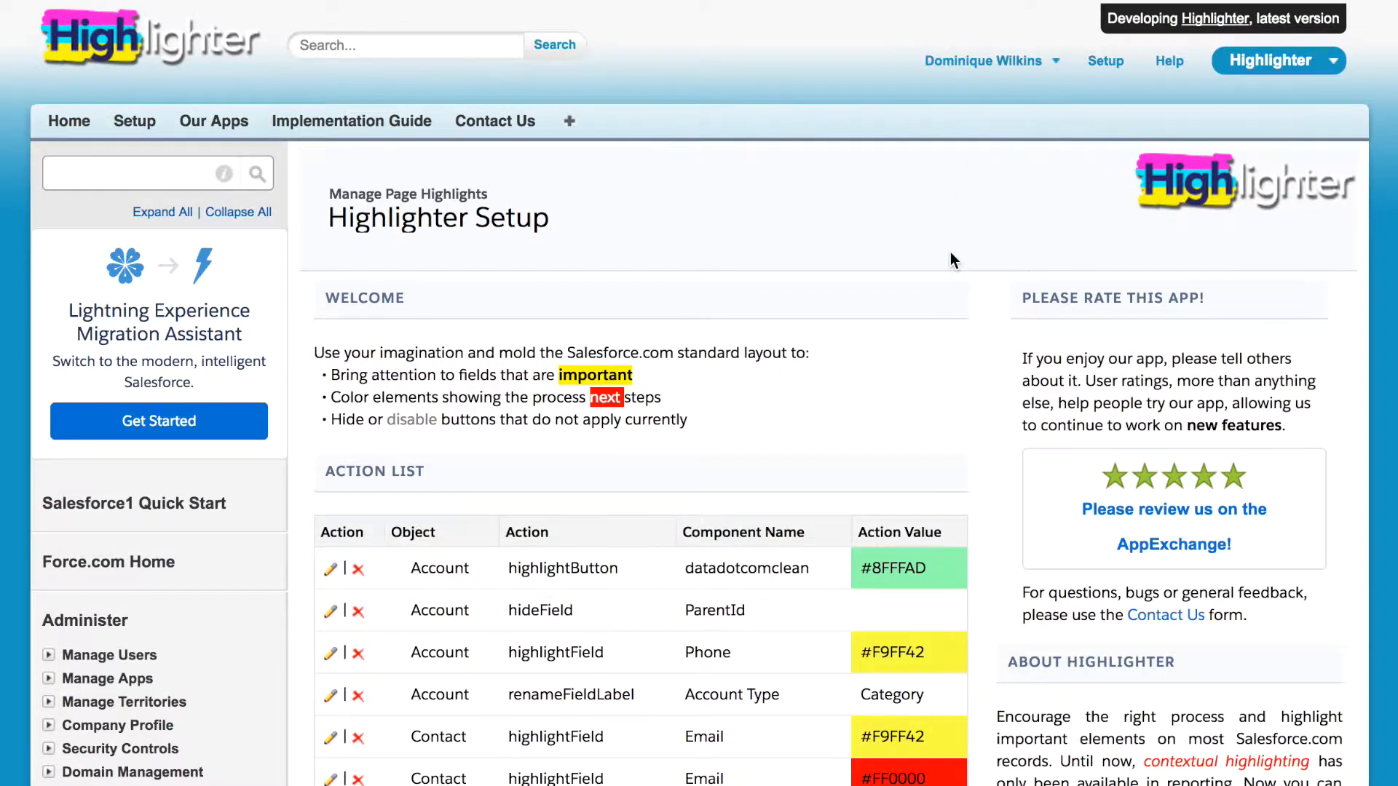
- Inspect the rule that hides the ParentId field, then close its details
scroll(down, 3)
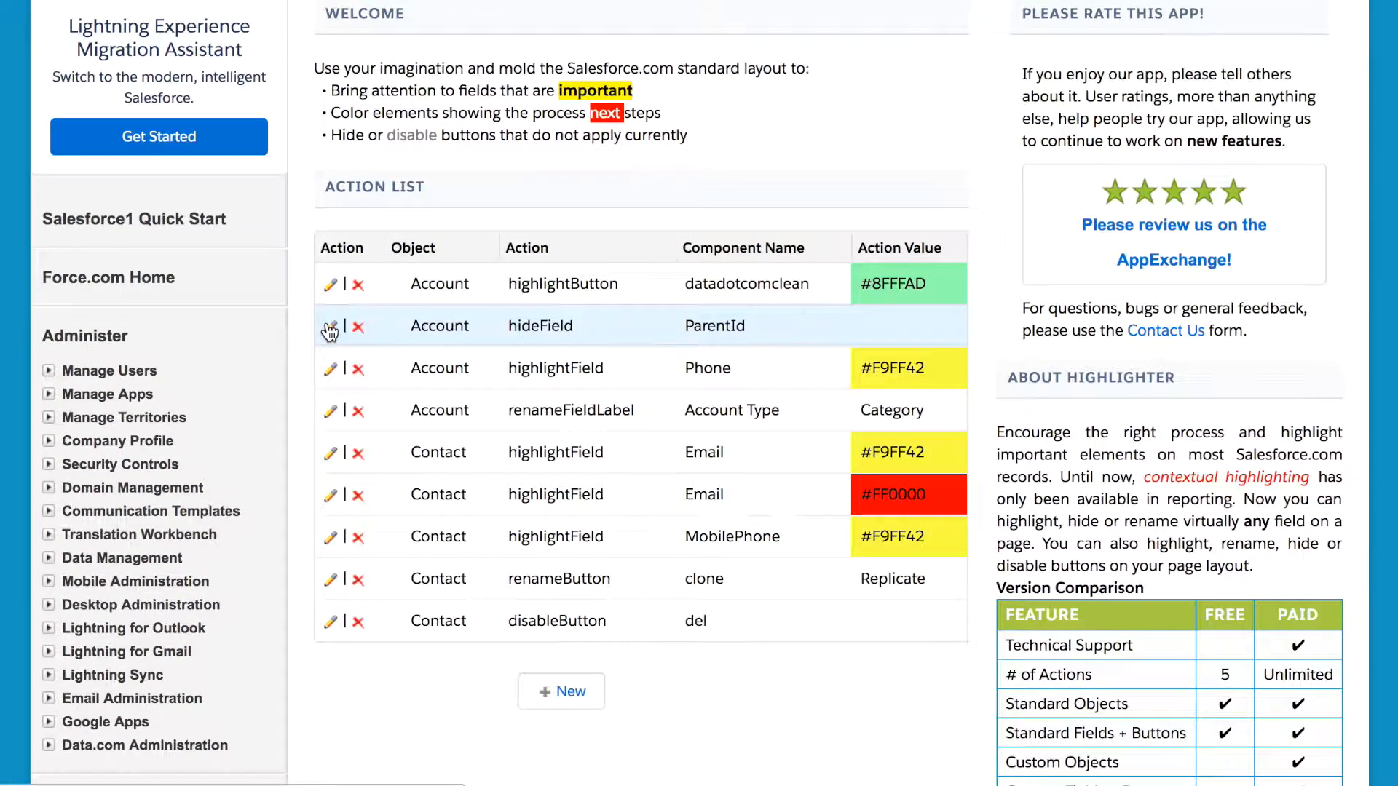
click(330, 326)
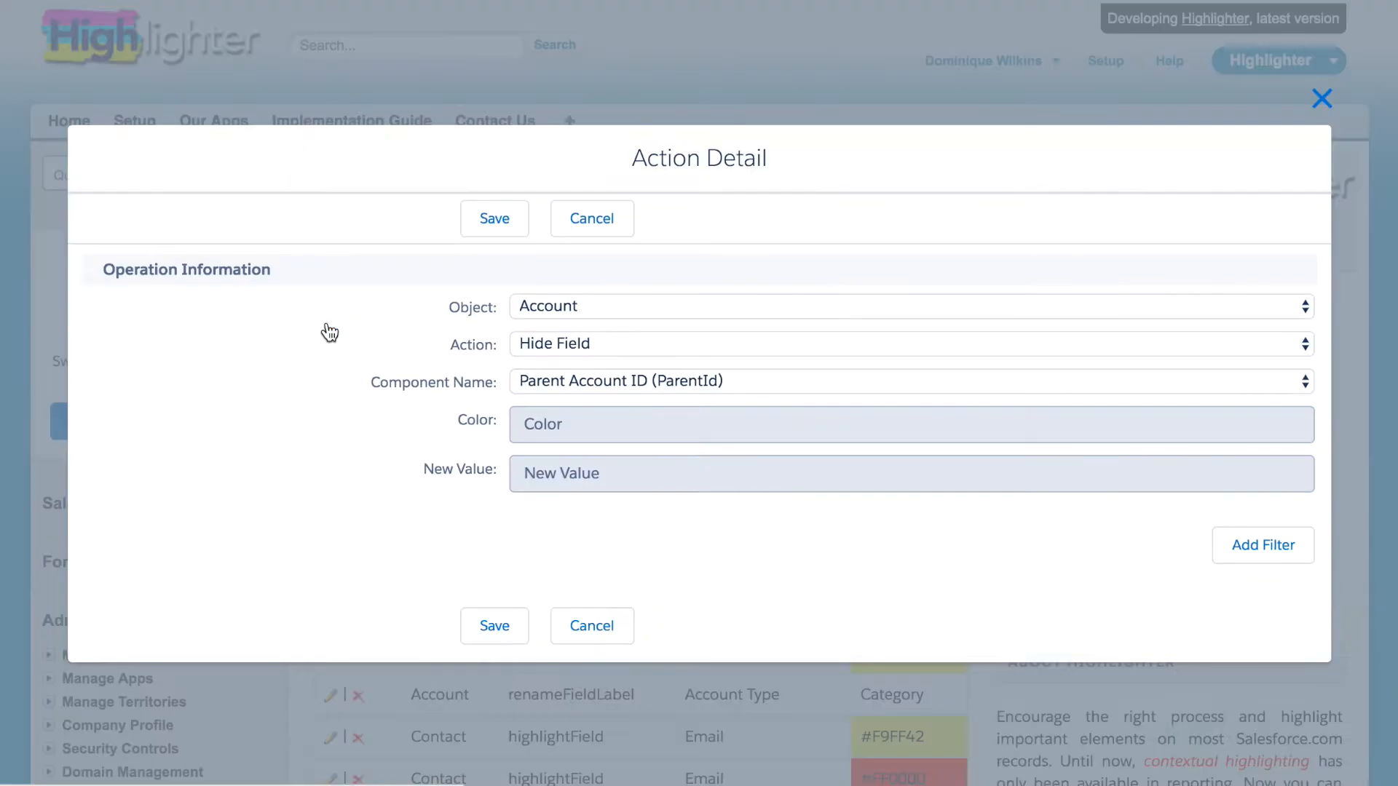
text(FFFFFF)
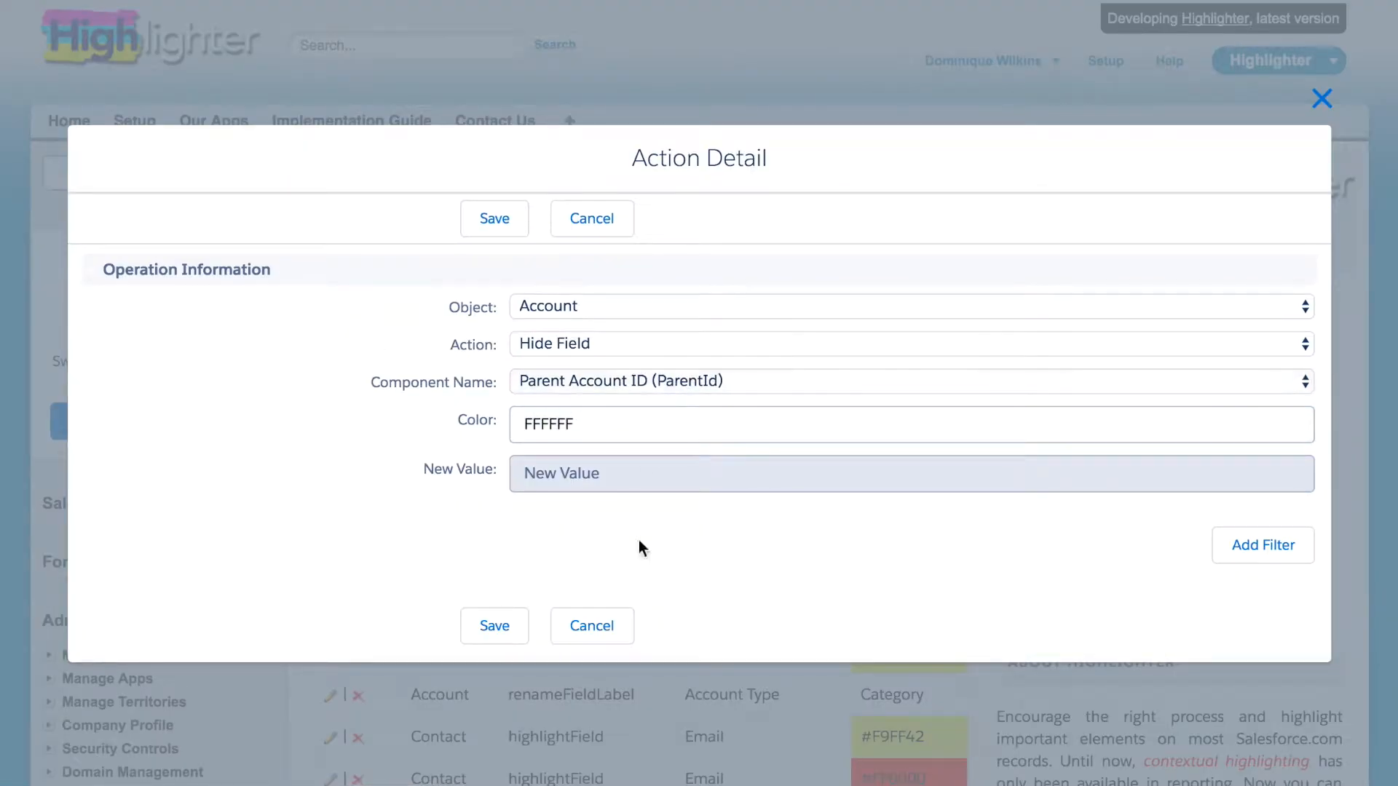
click(592, 219)
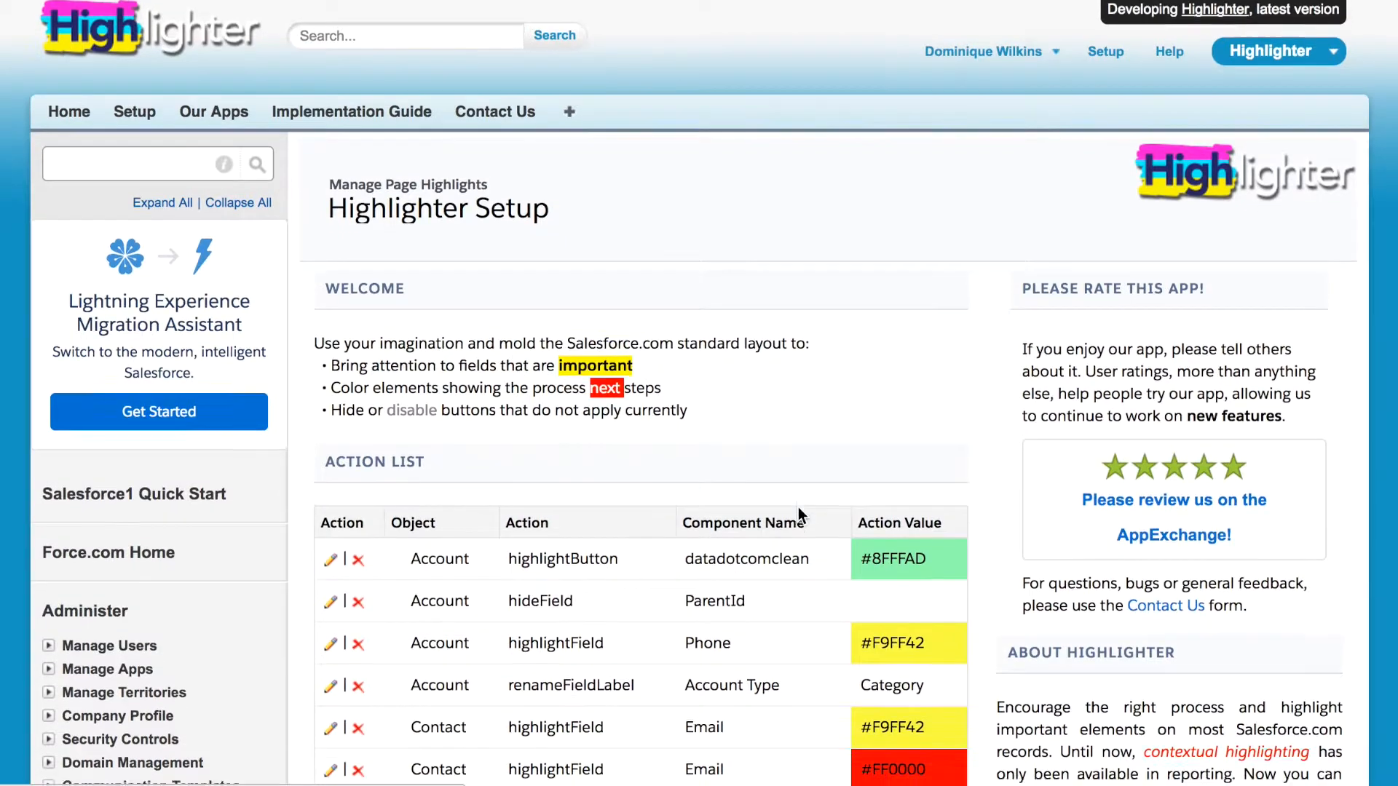
scroll(down, 3)
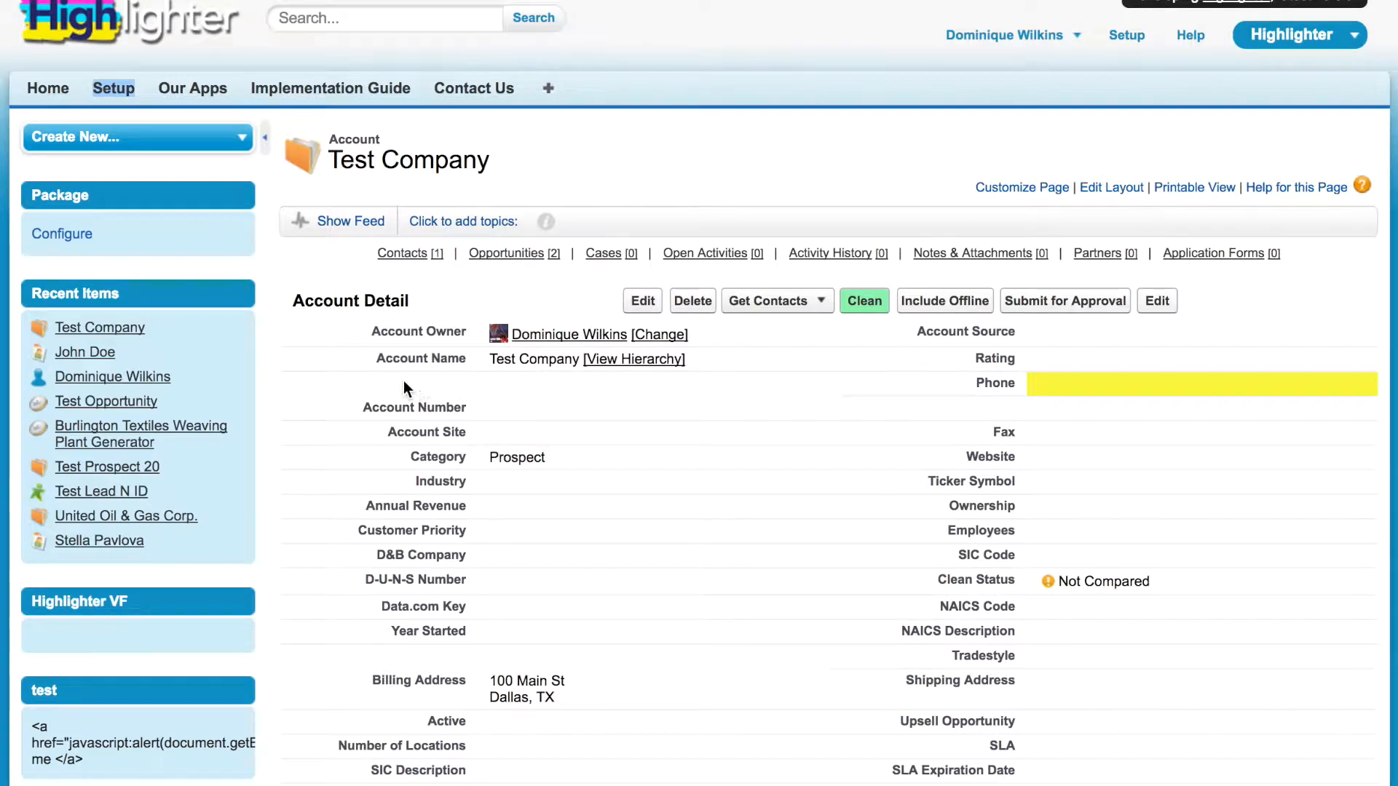
mouse_move(599, 397)
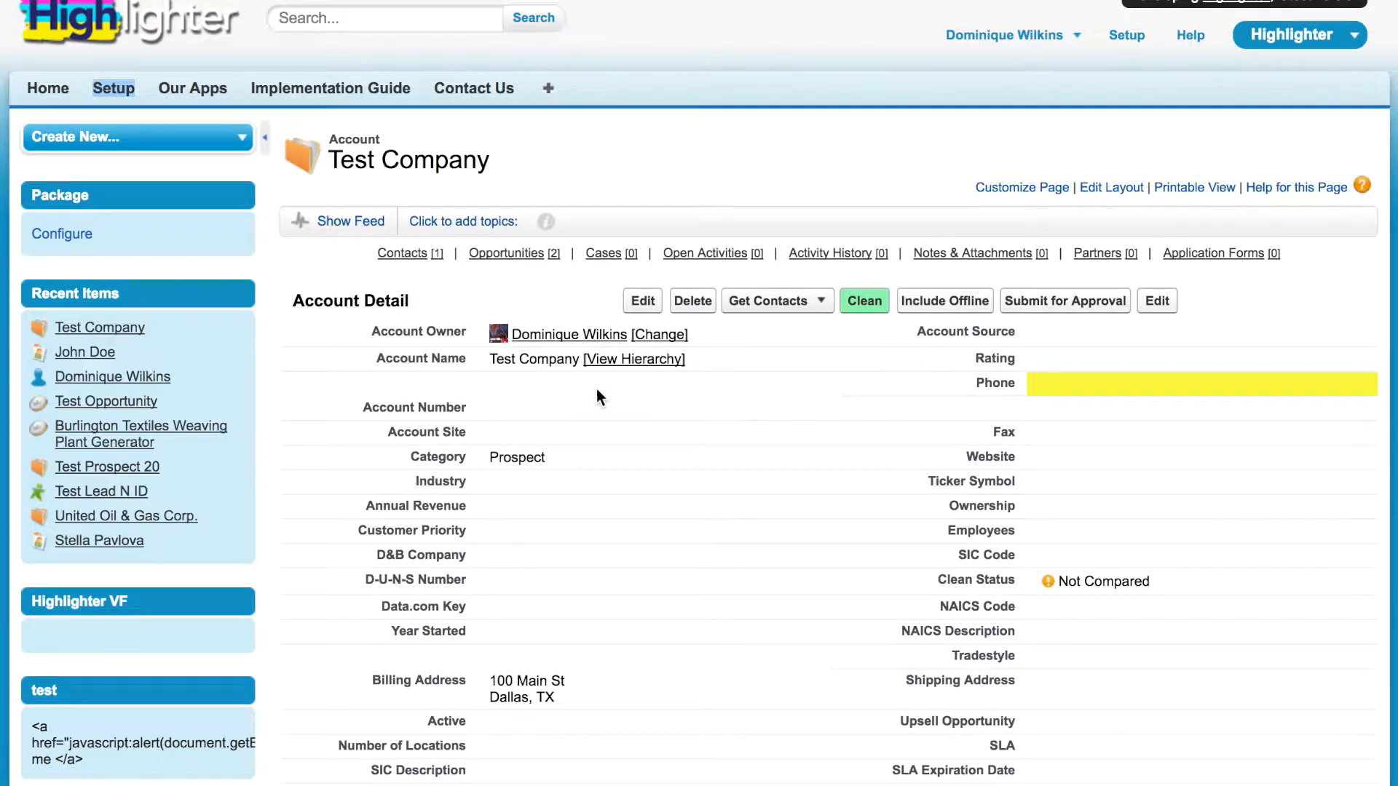
mouse_move(484, 393)
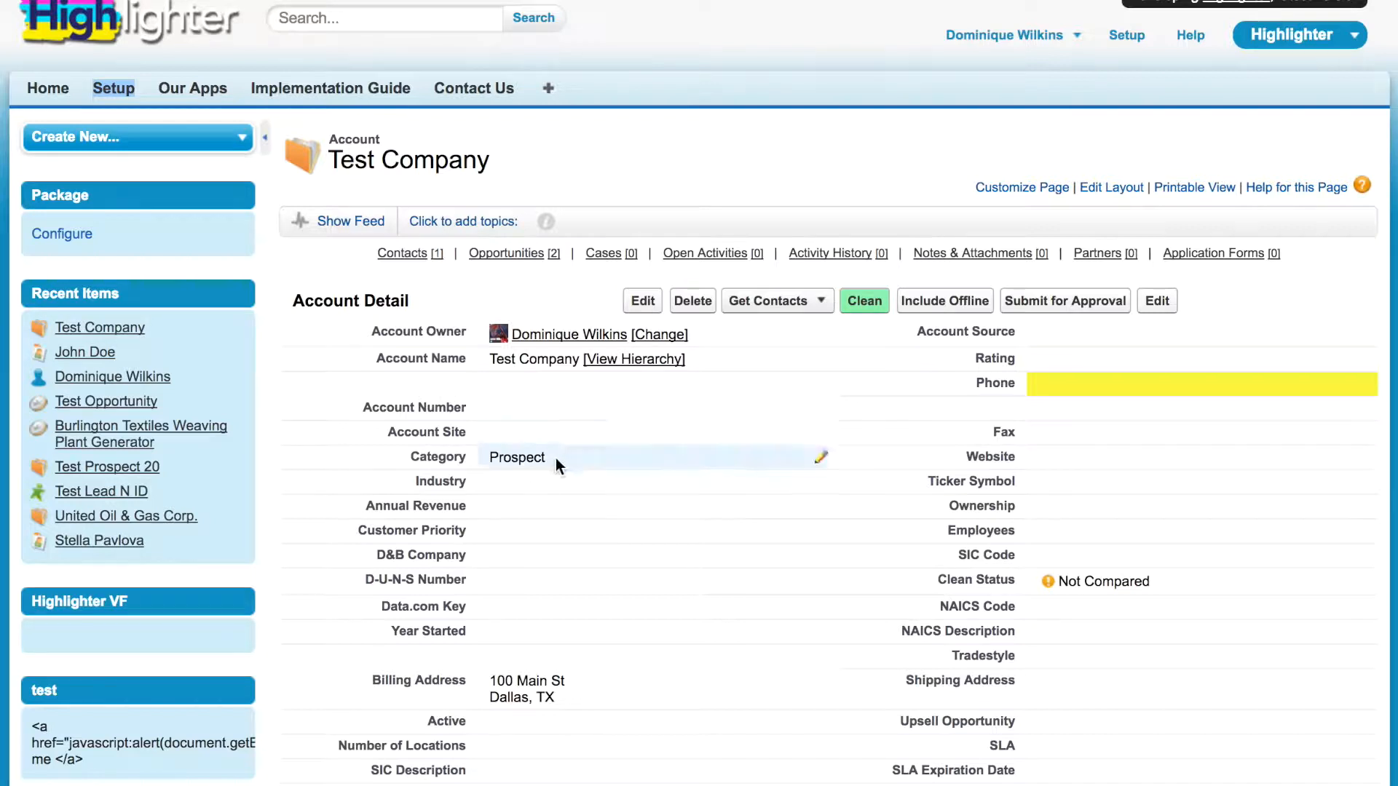
- Keep the account Category as Prospect, then open the John Doe contact
click(553, 459)
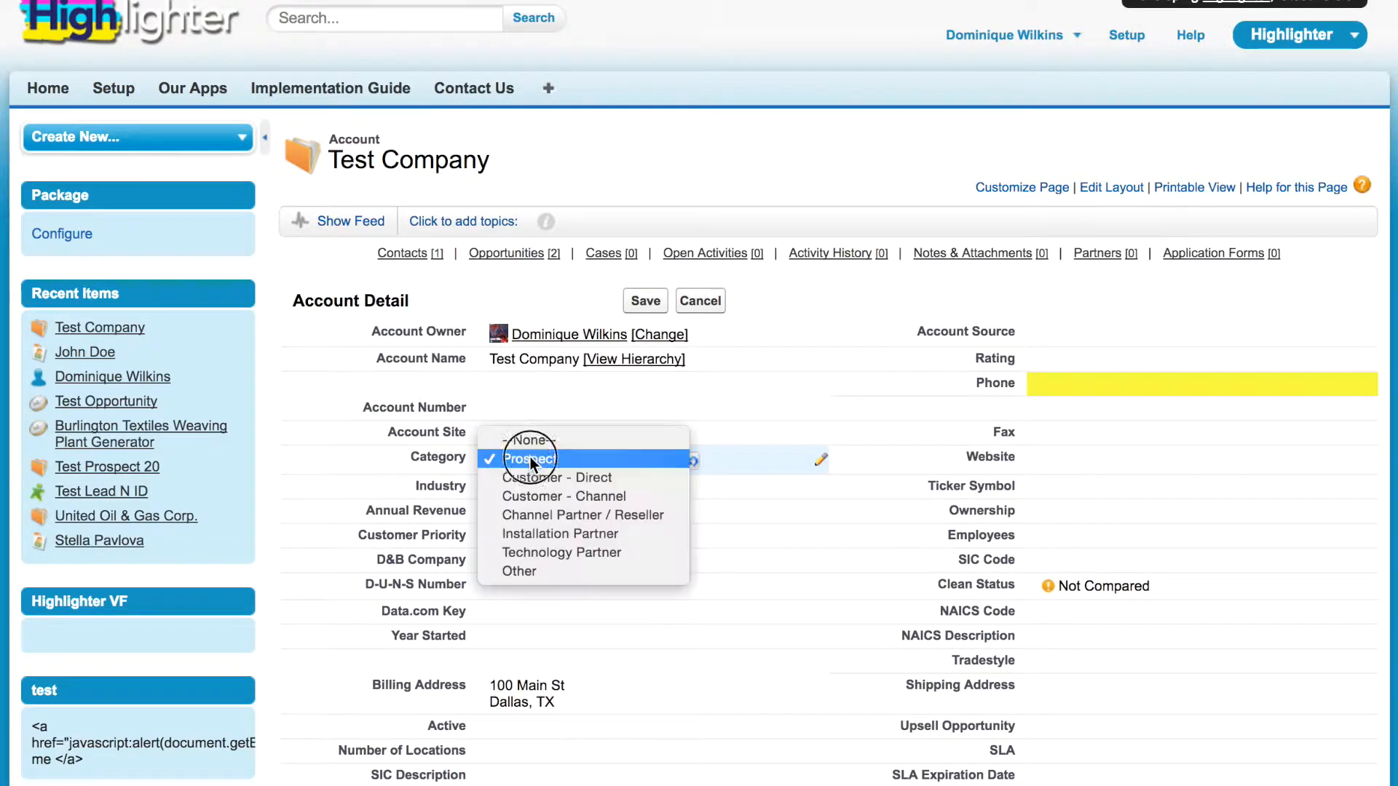
click(528, 458)
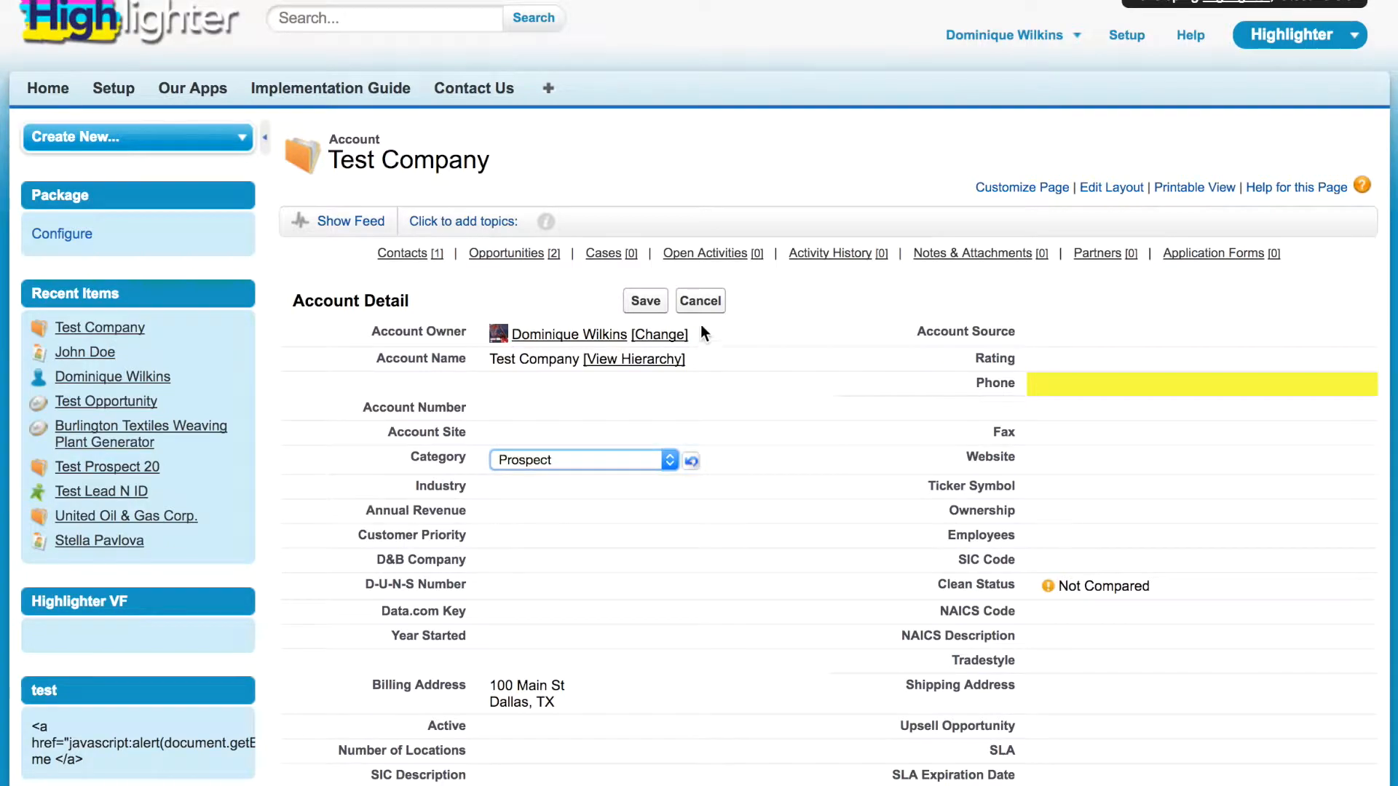
scroll(down, 3)
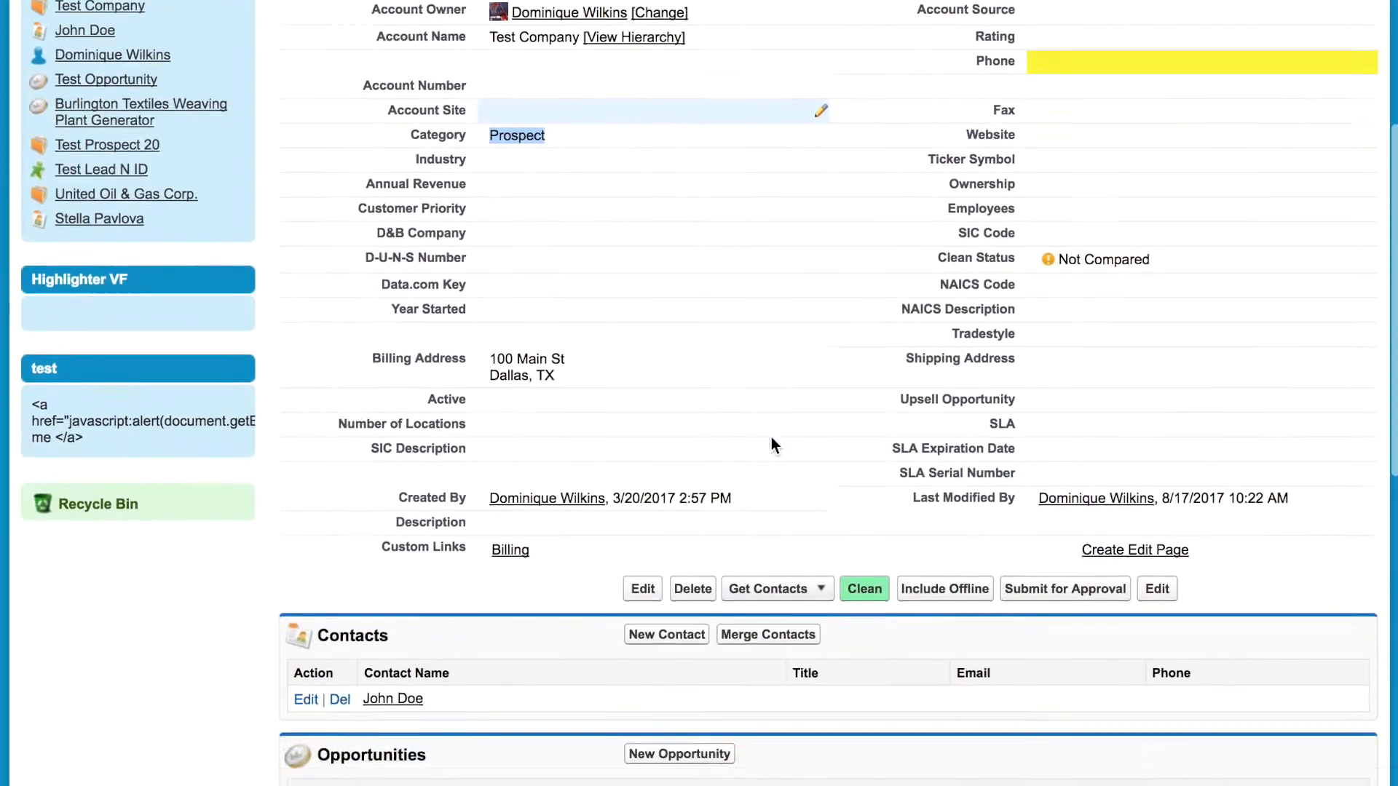
scroll(down, 3)
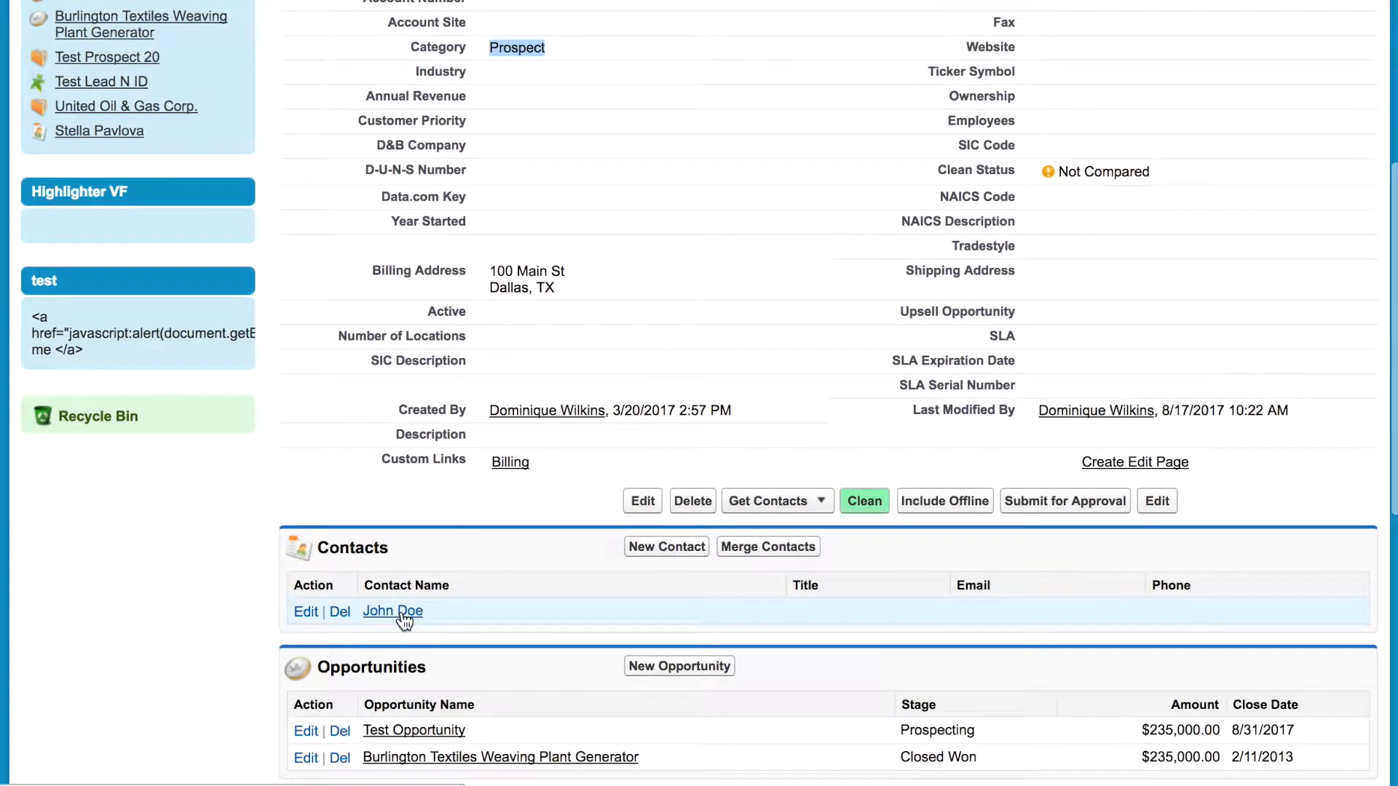
click(393, 611)
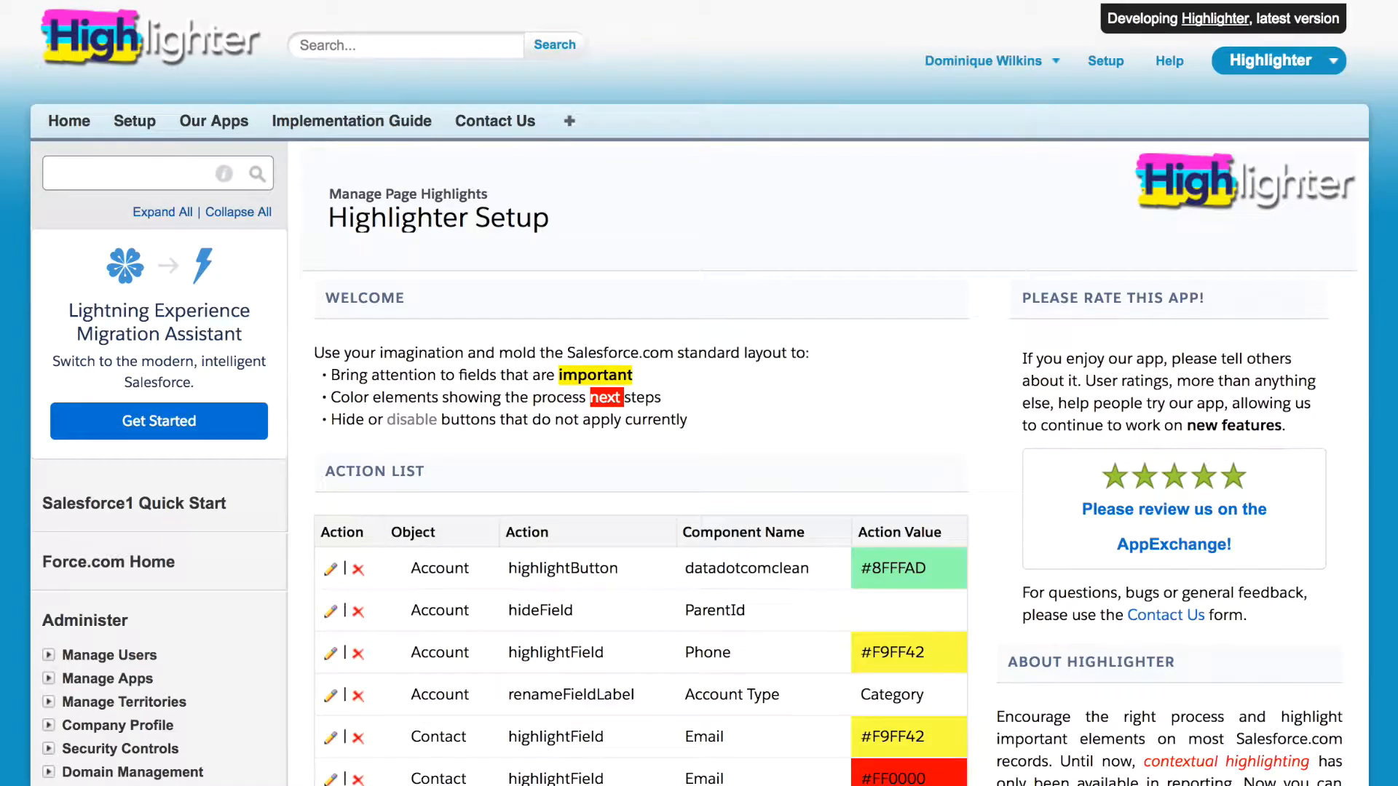
- Scroll to the Contact highlight rules and go back to John Doe's contact page
scroll(down, 3)
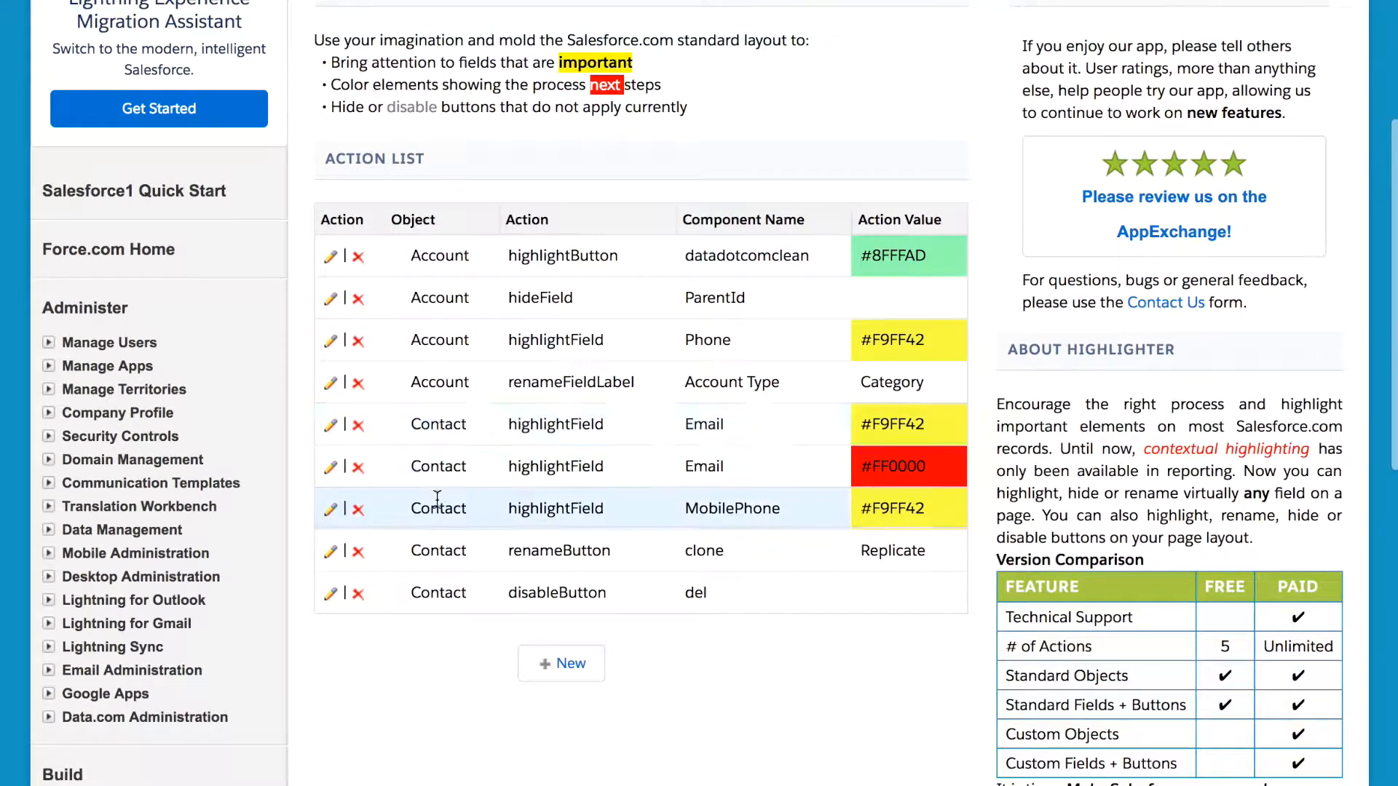
mouse_move(657, 440)
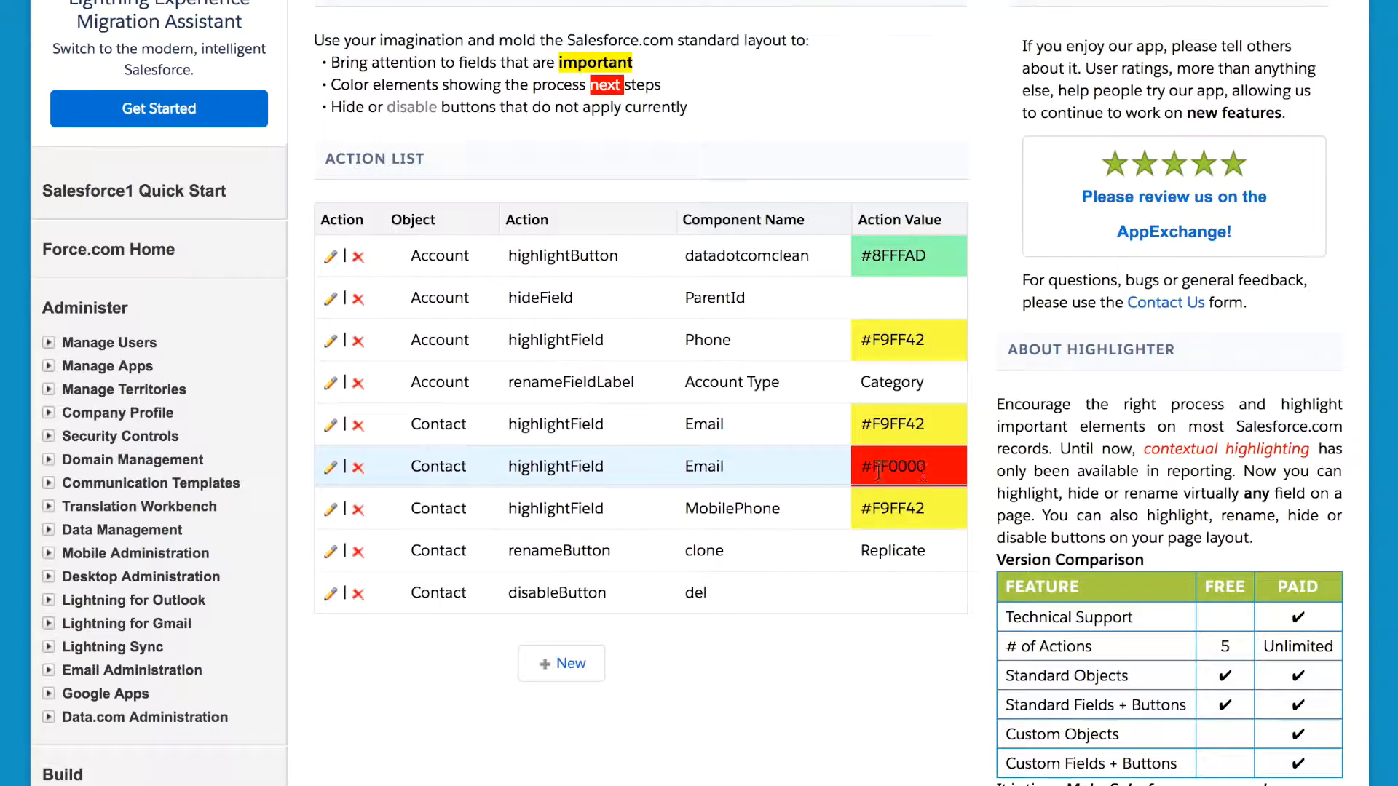
mouse_move(671, 468)
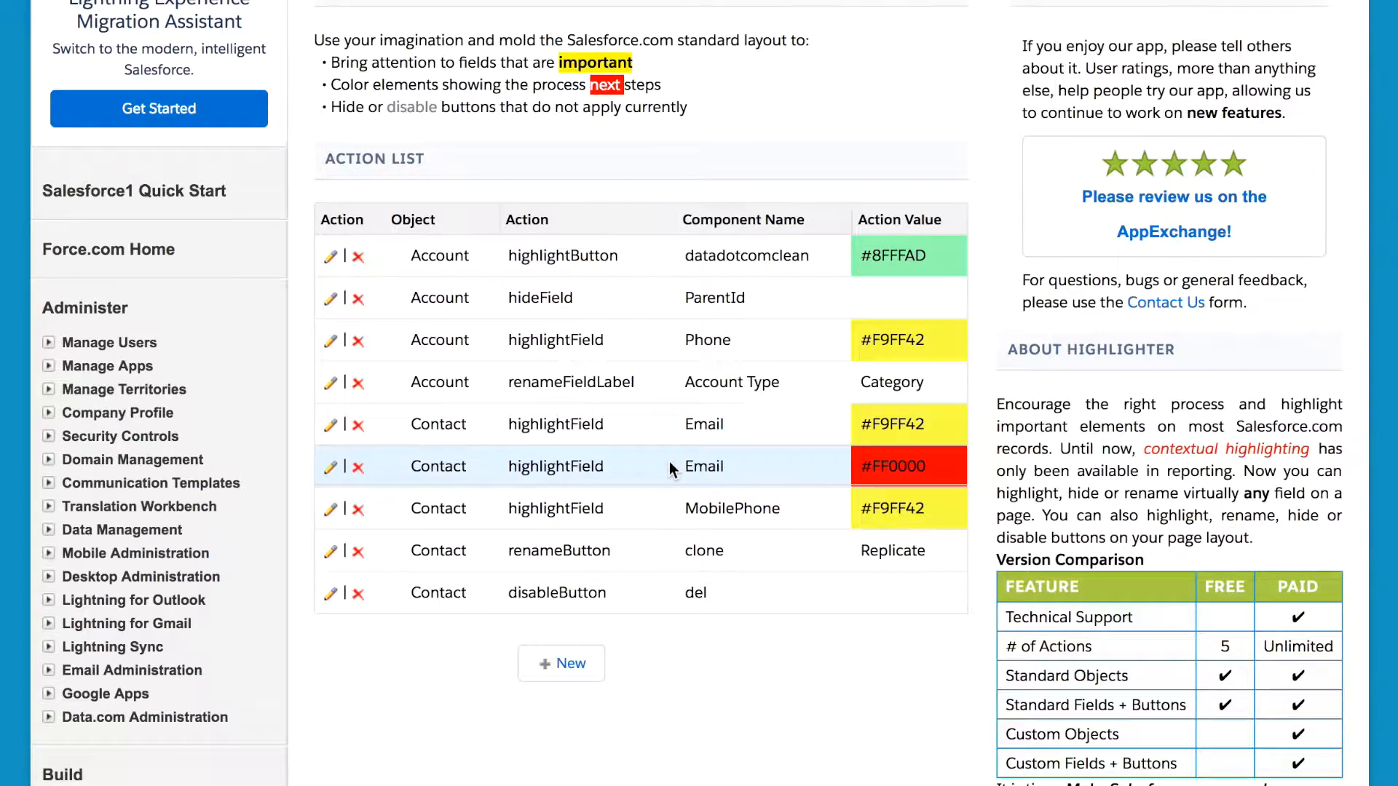
click(330, 467)
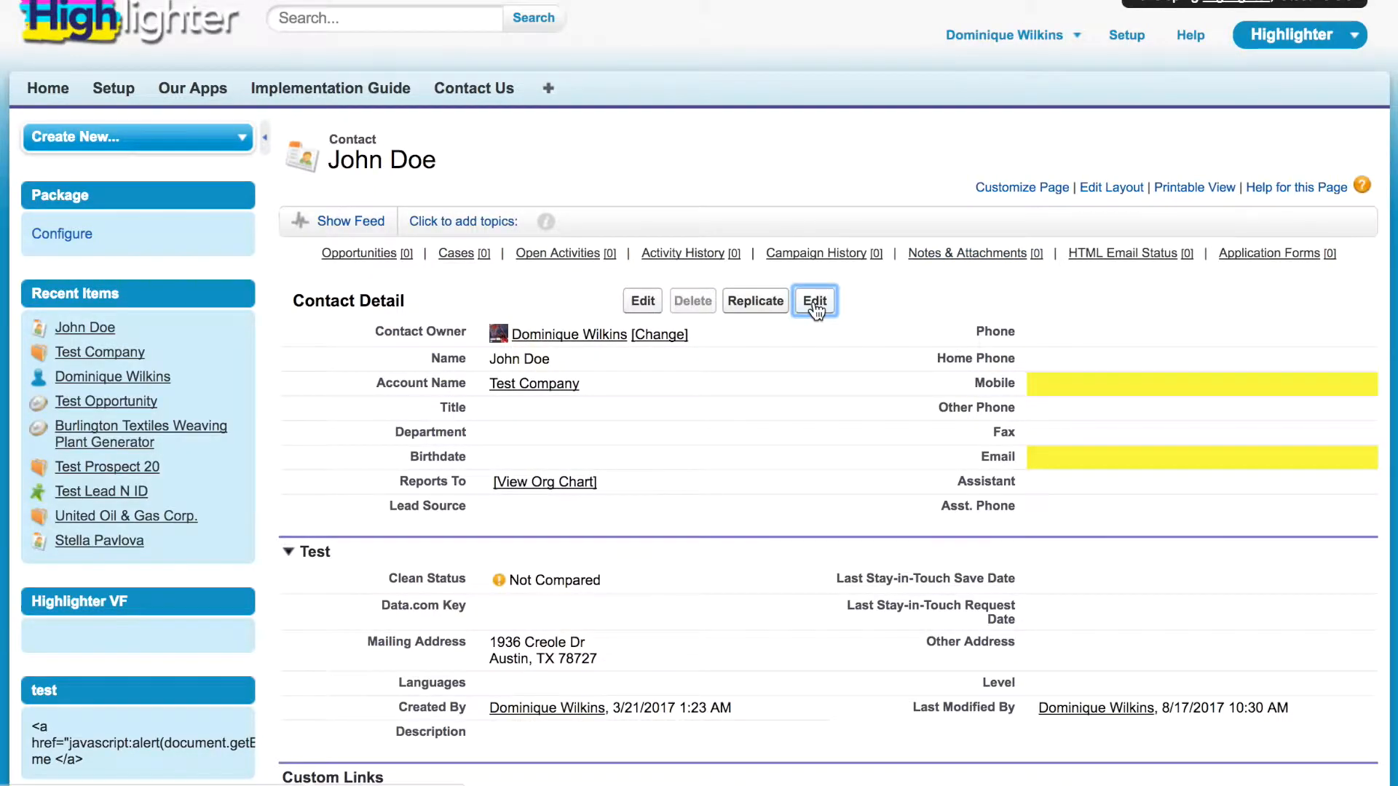
click(814, 301)
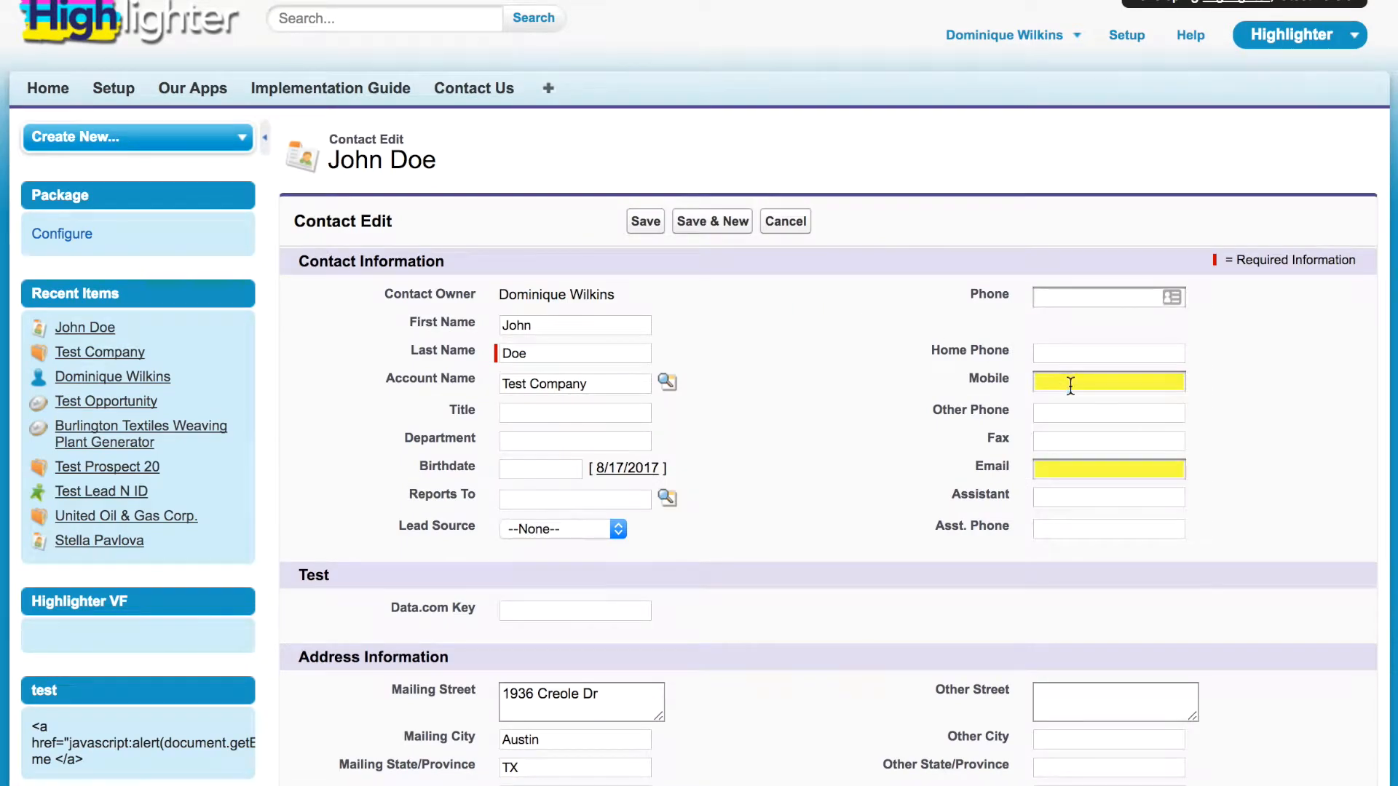
text(310555)
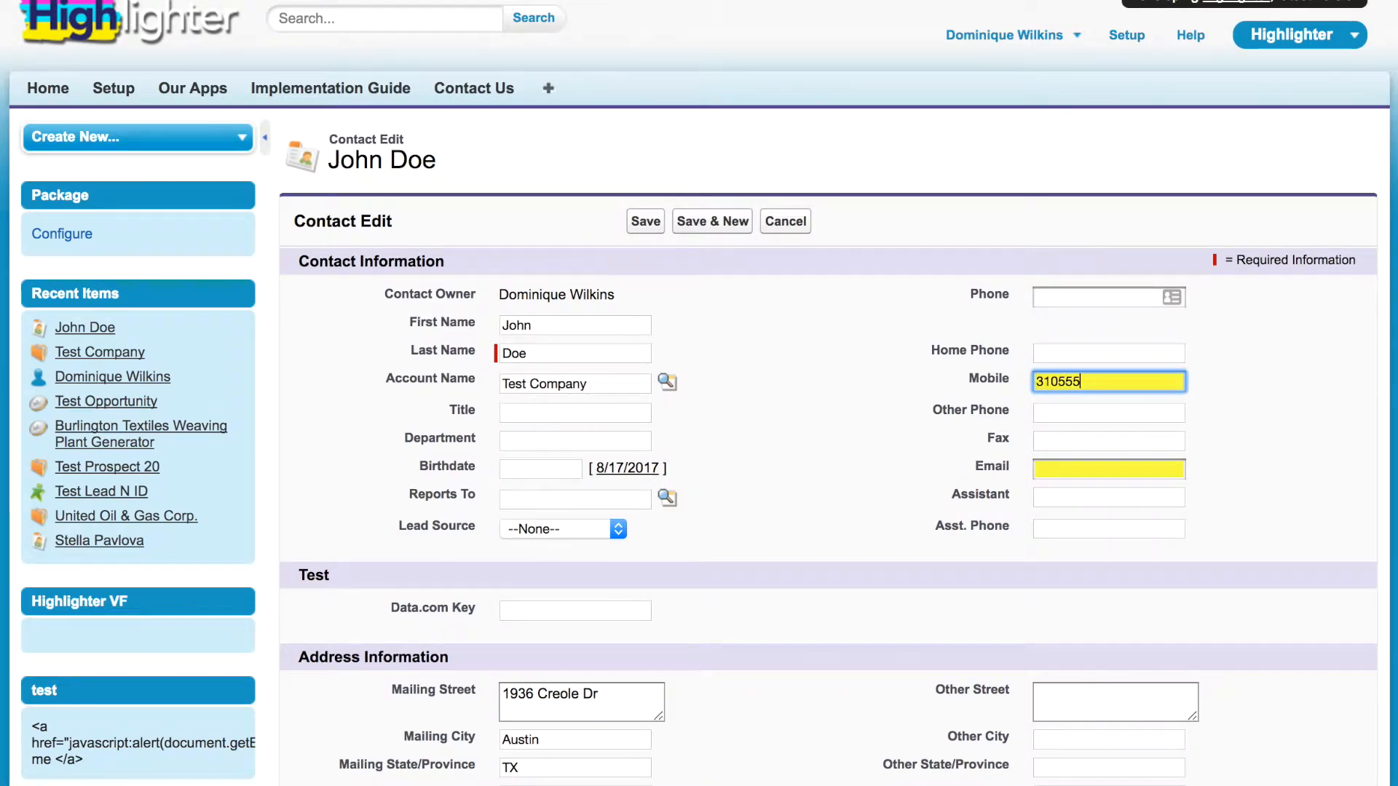
click(645, 221)
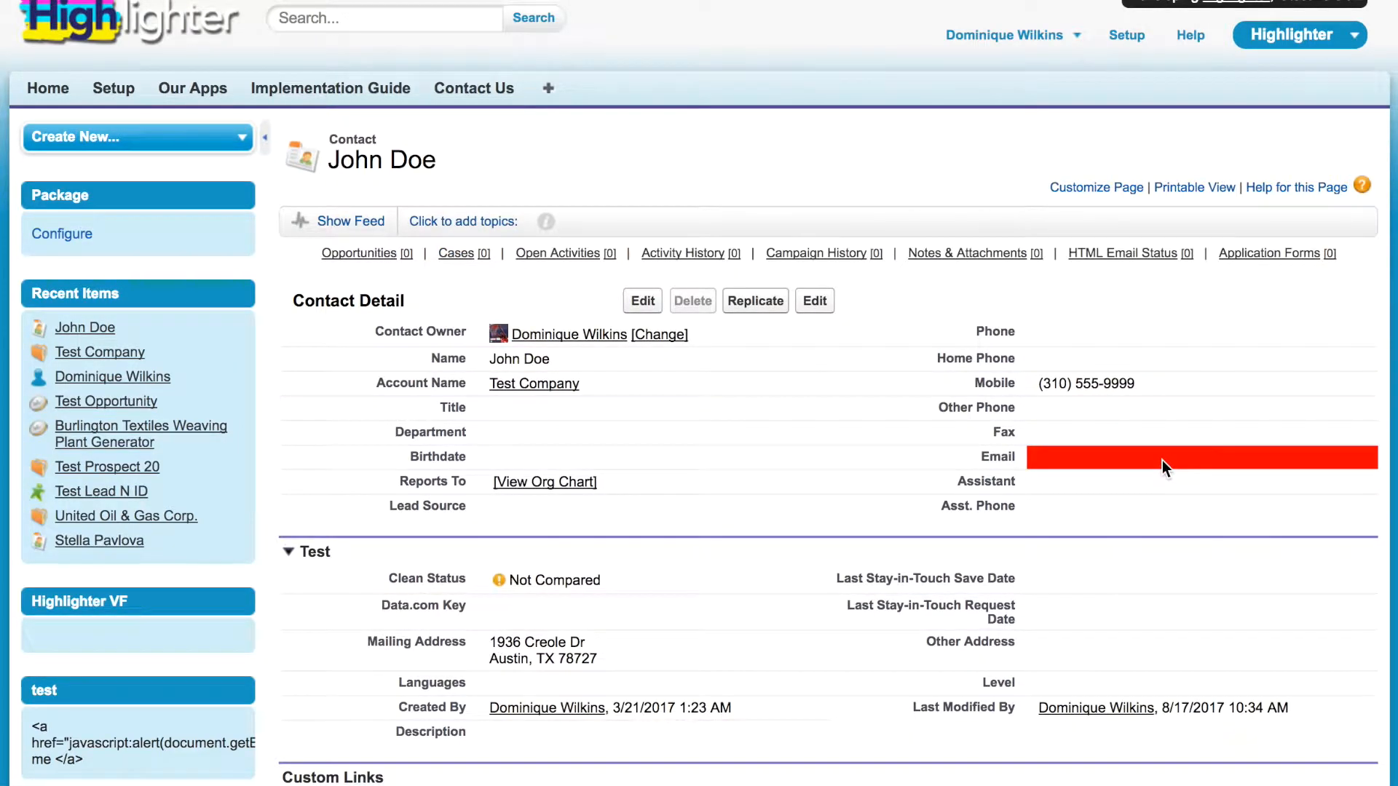
mouse_move(786, 441)
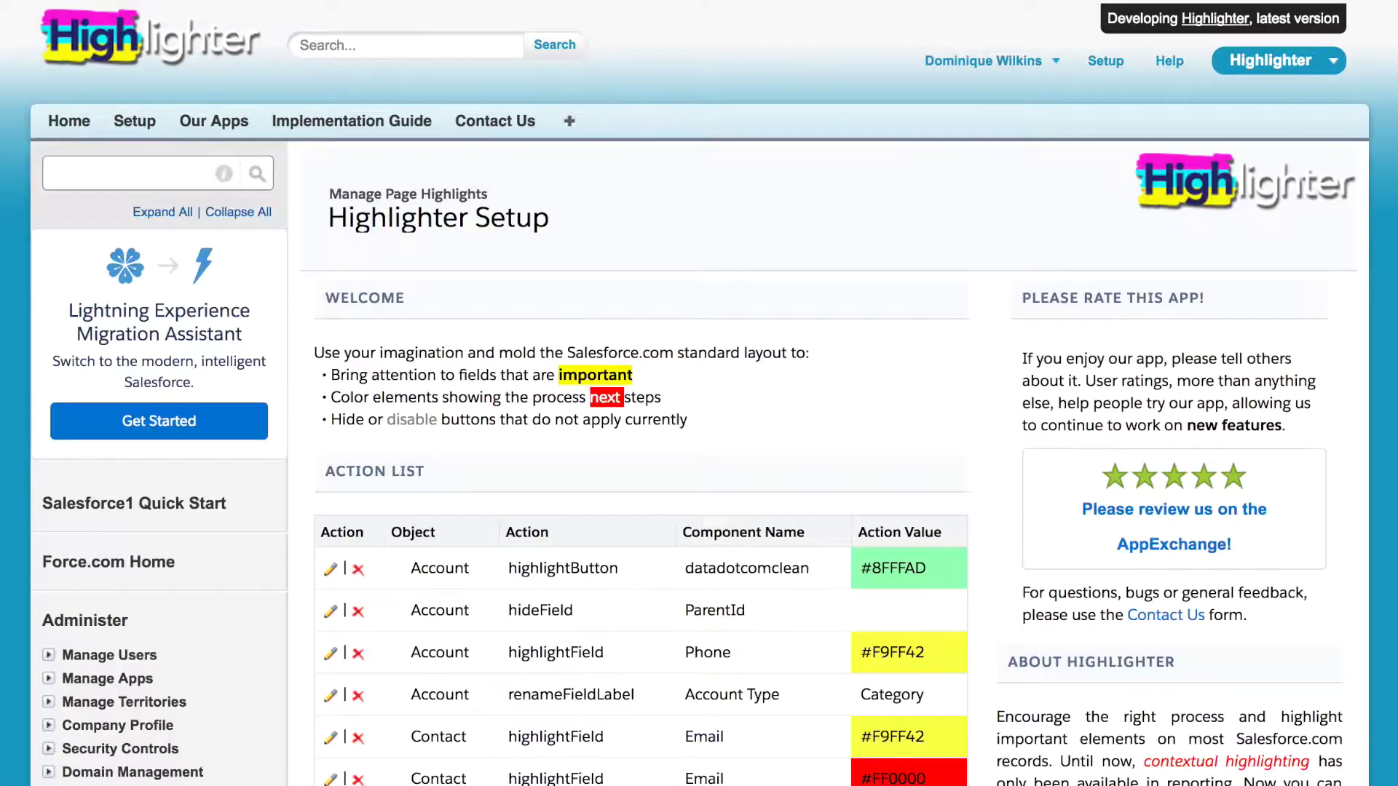
- Inspect the Contact rule that disables Delete unless the email bounced
scroll(down, 3)
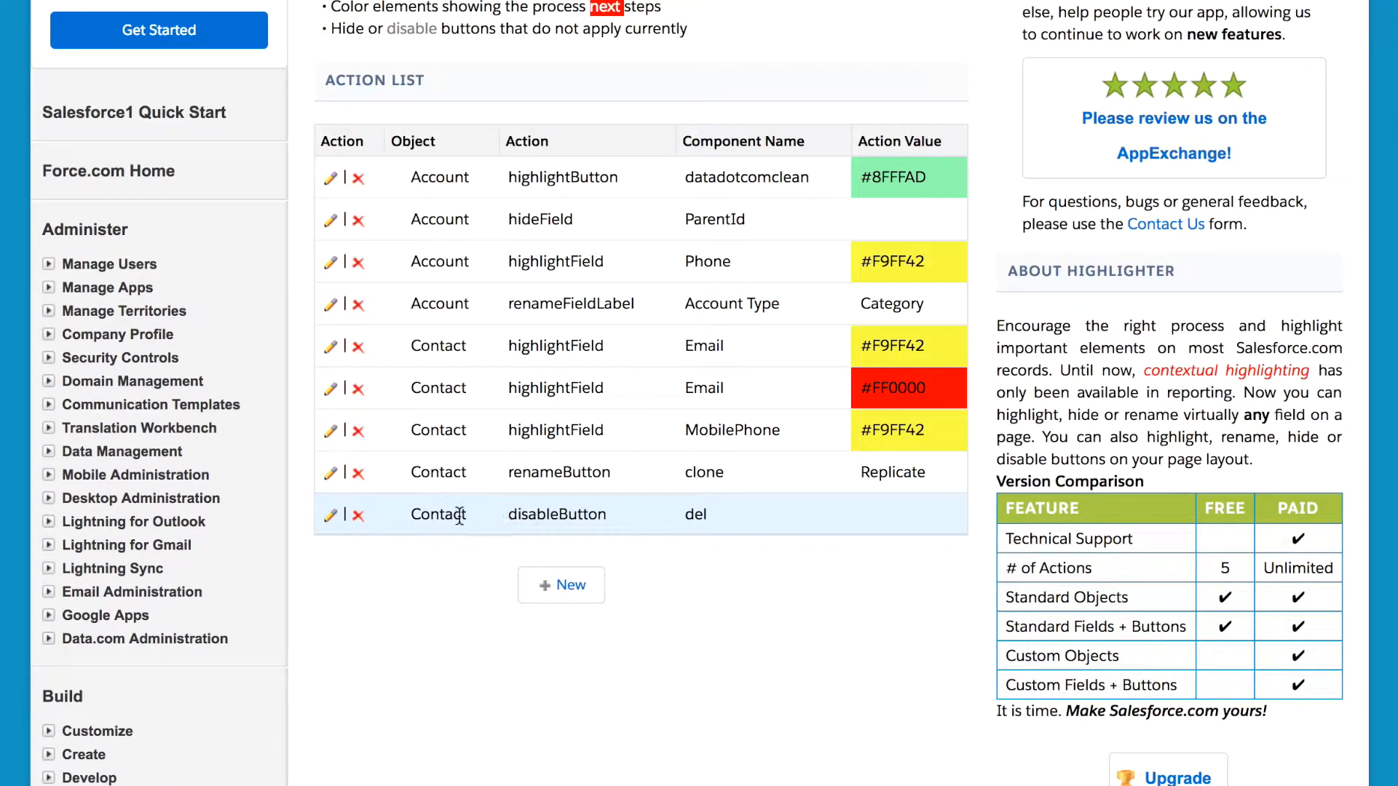
click(329, 514)
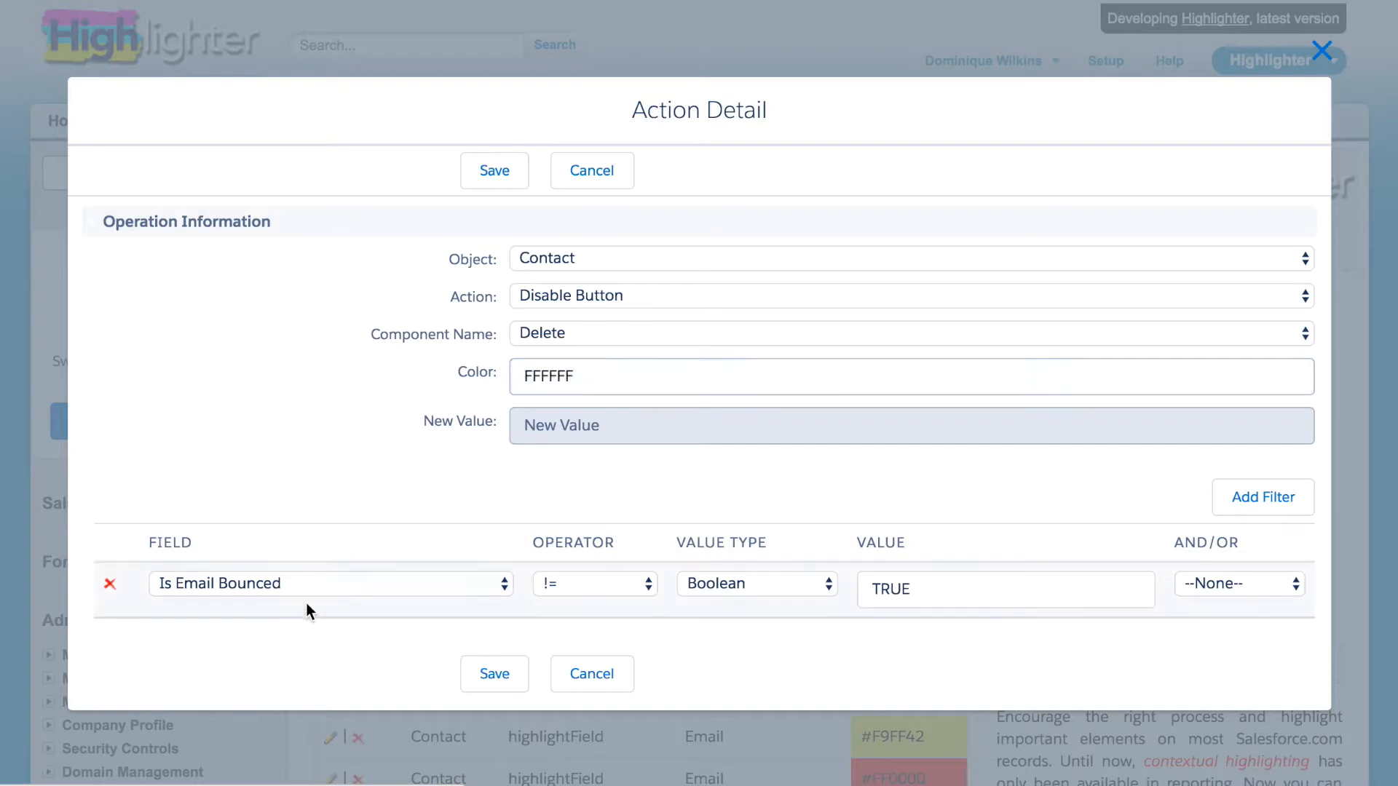
mouse_move(405, 590)
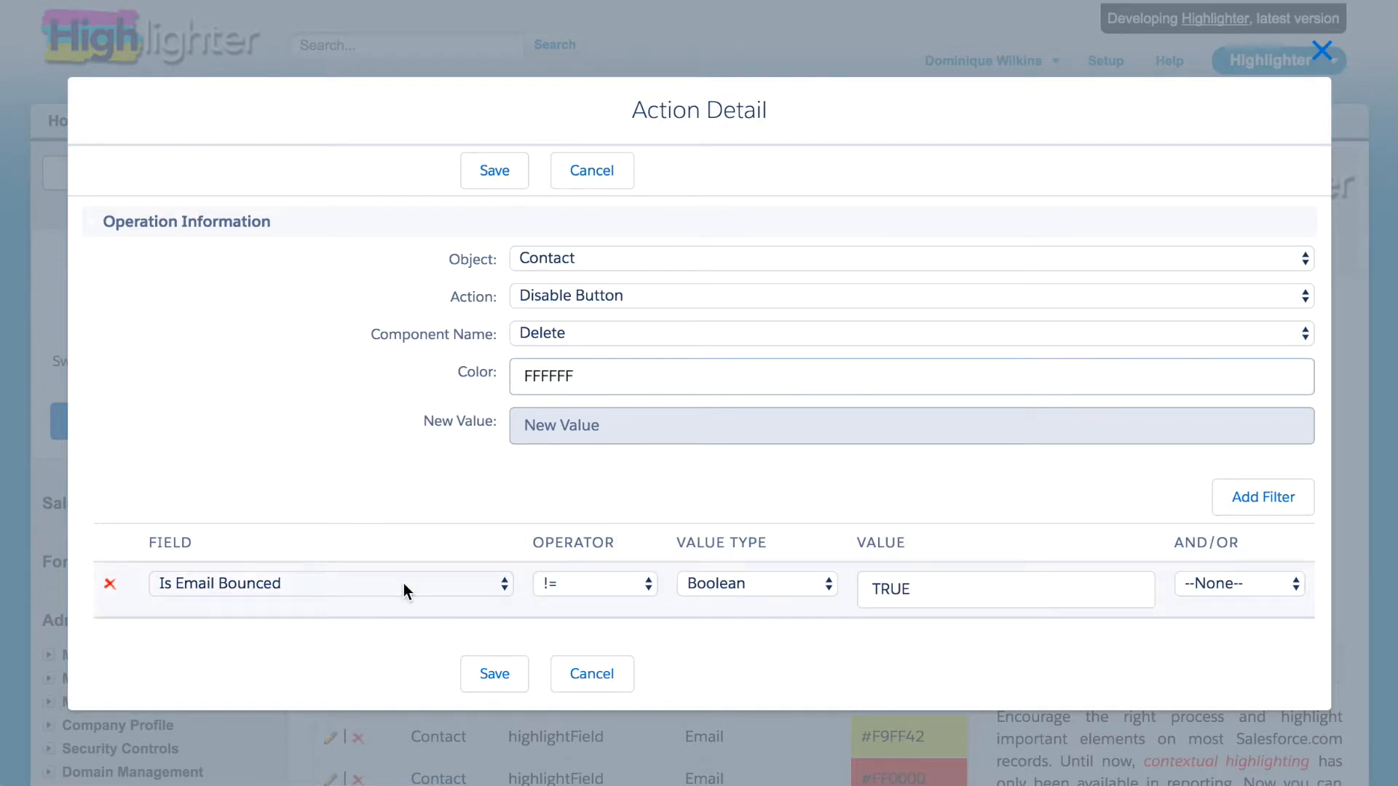
mouse_move(601, 587)
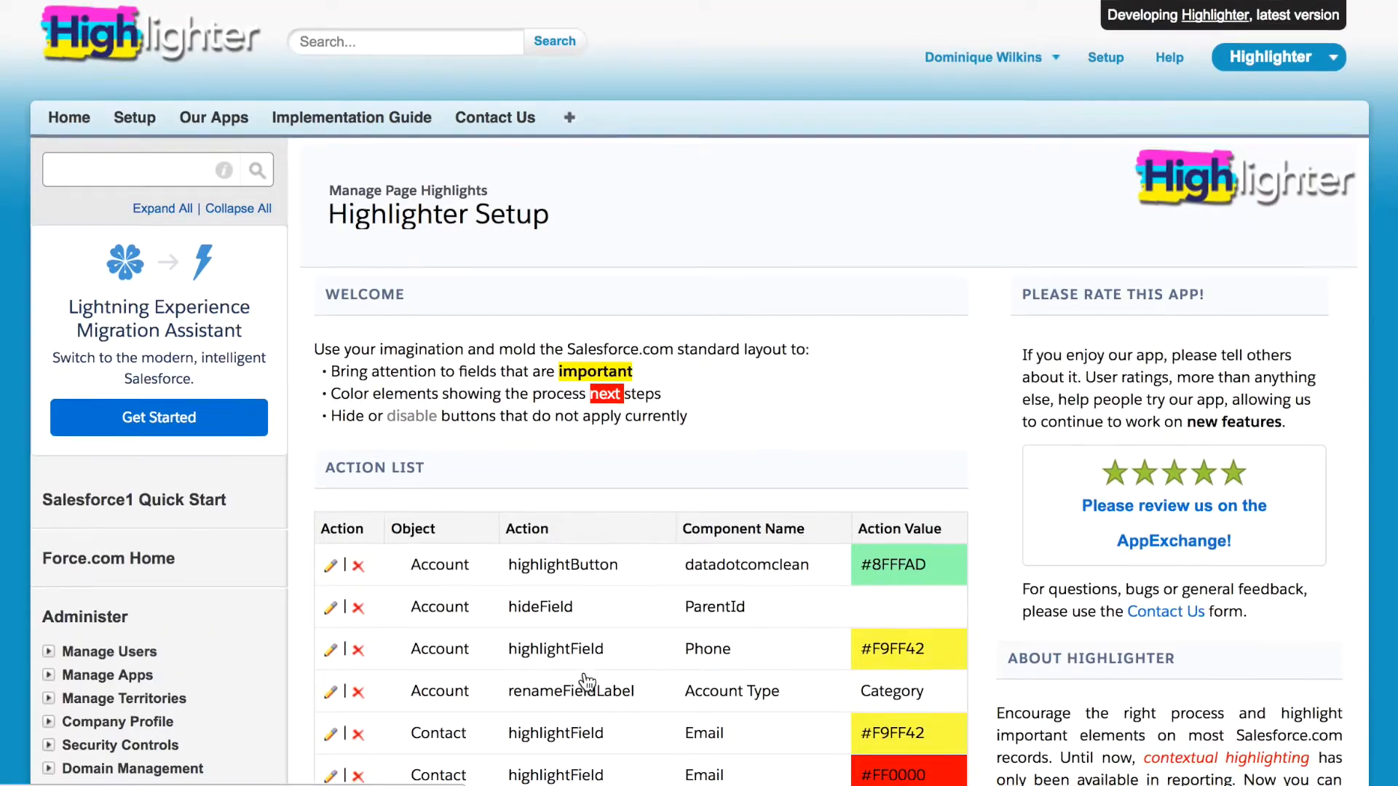
scroll(down, 3)
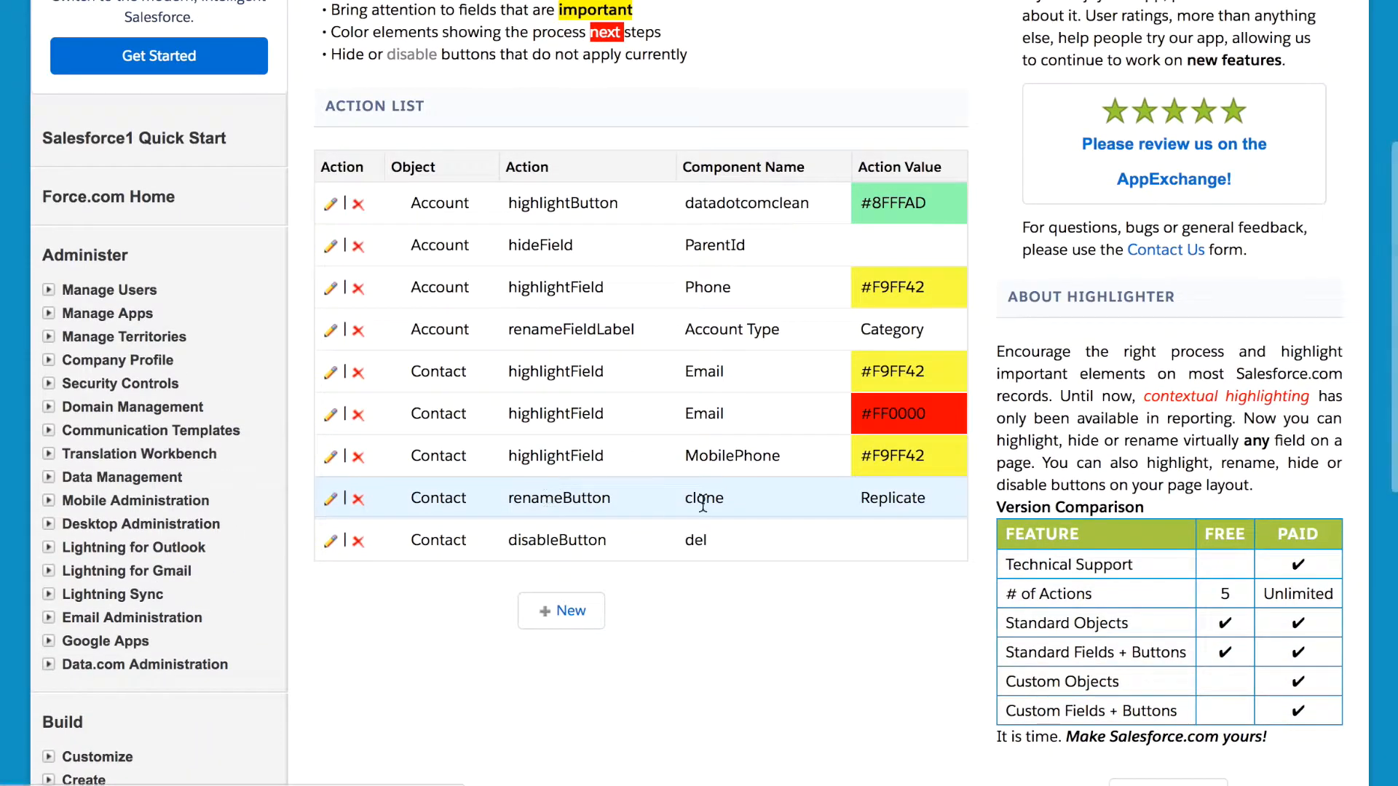
mouse_move(827, 506)
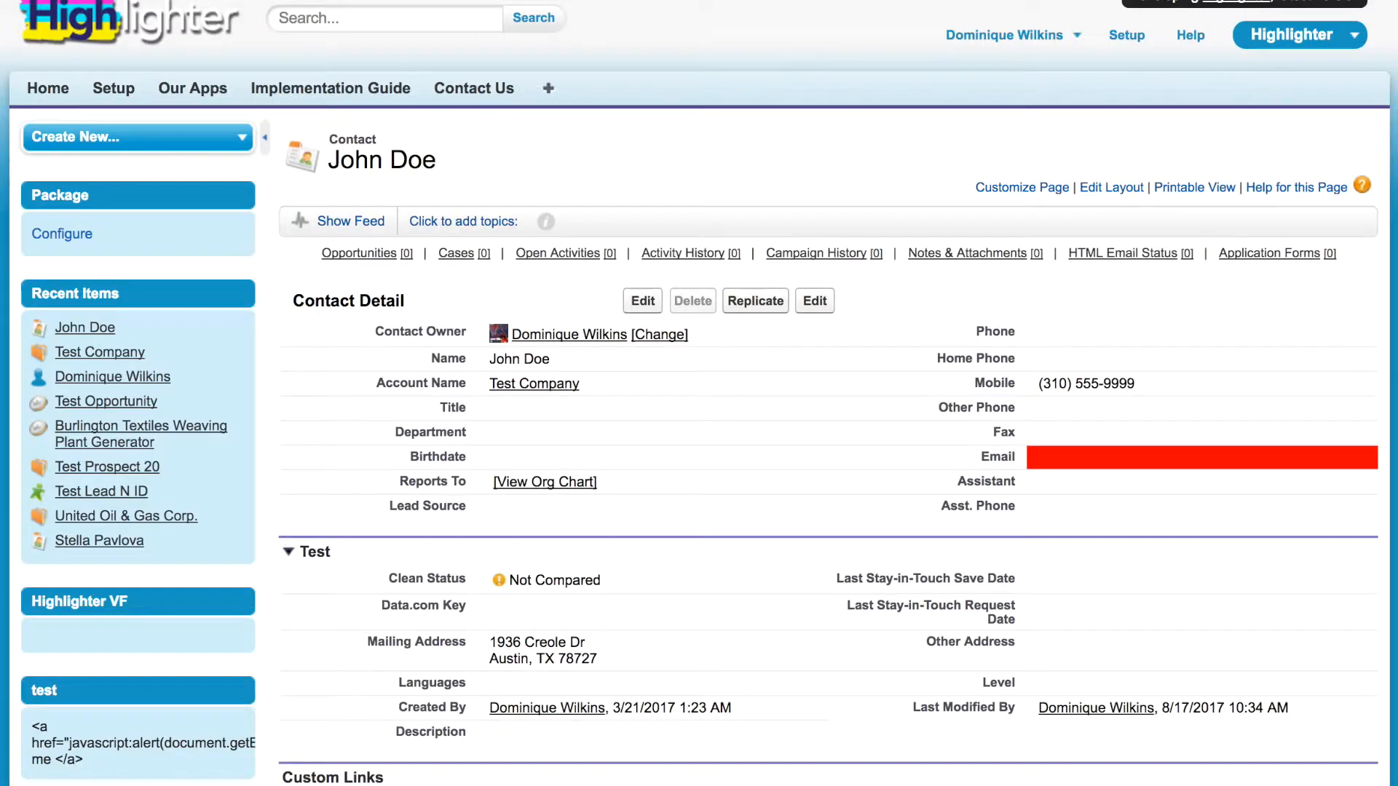
mouse_move(765, 304)
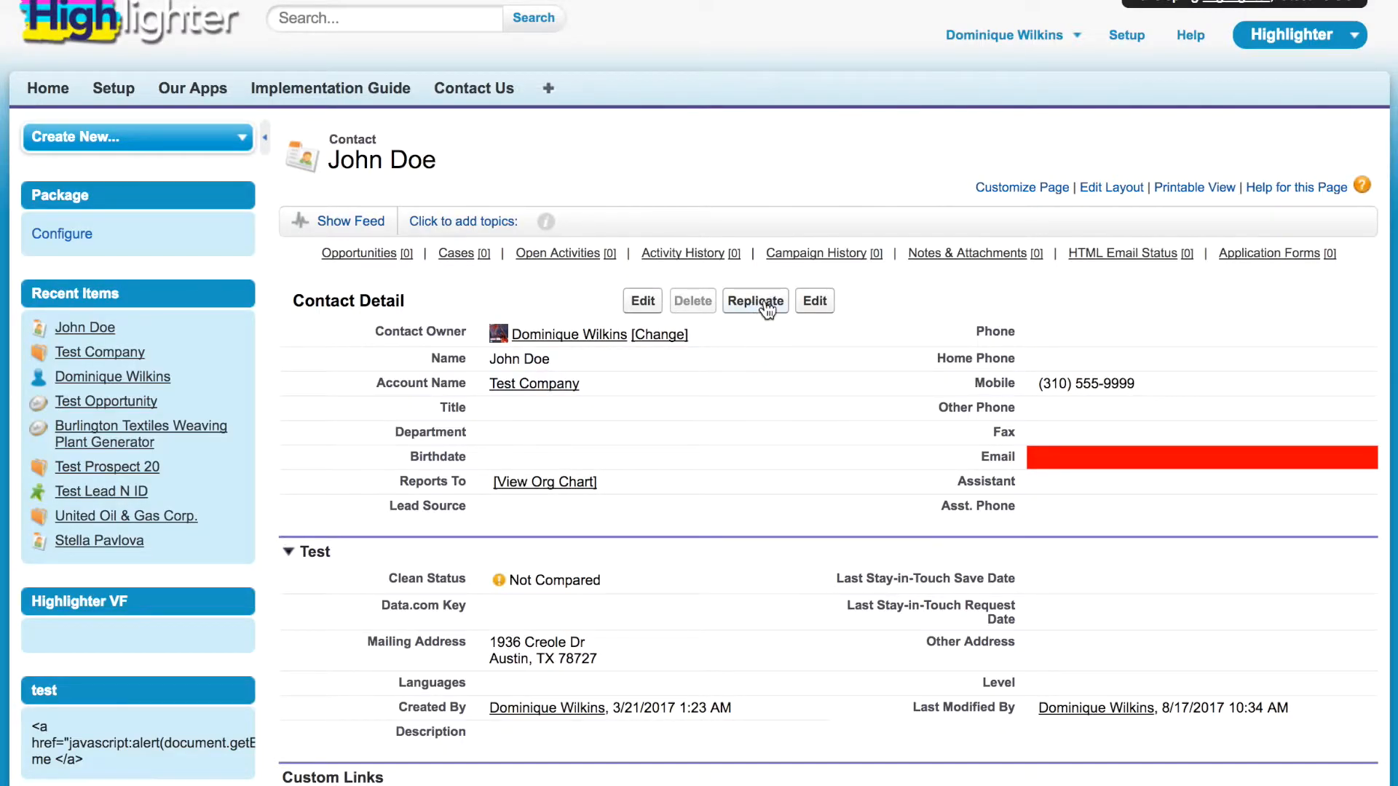